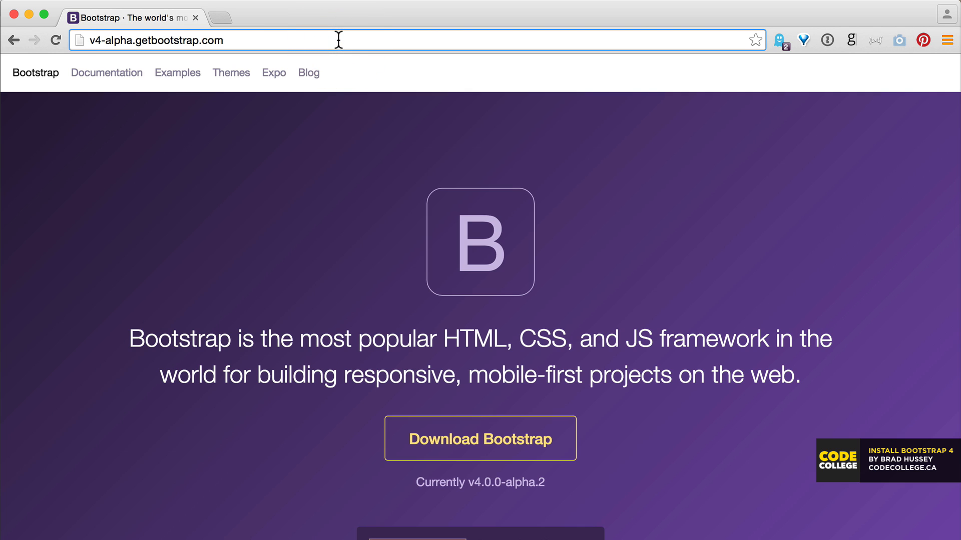
Step: Open the Bootstrap Download page from the v4 alpha site and scroll to the Bower section
left_click(336, 40)
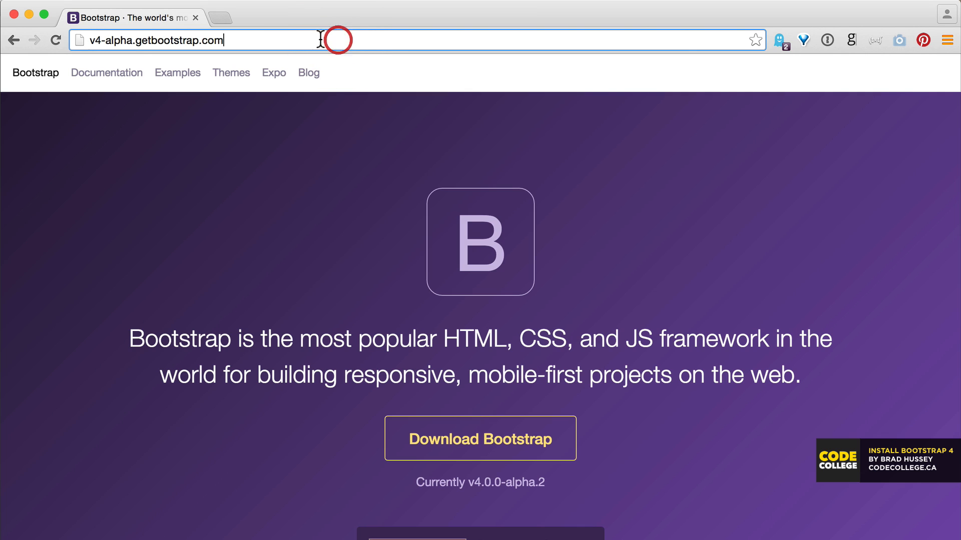
mouse_move(244, 39)
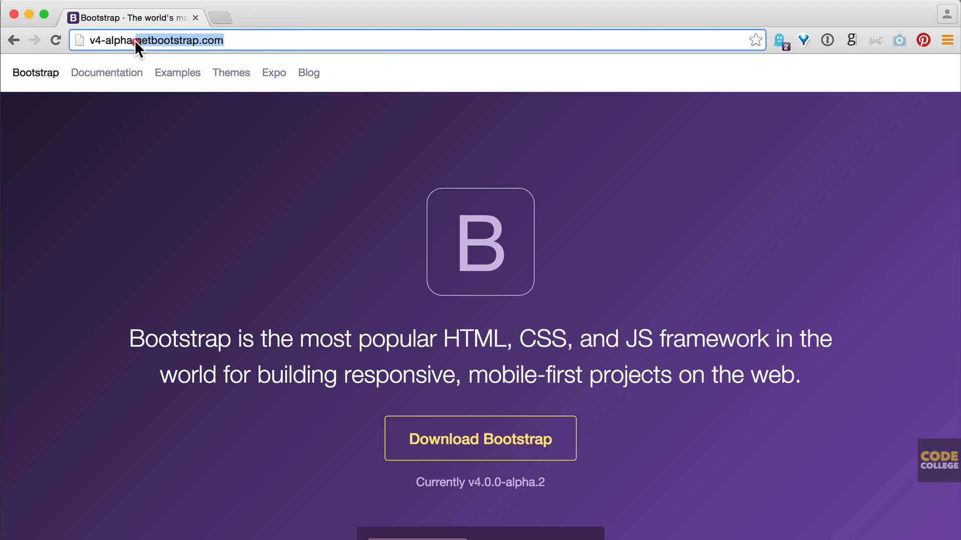
mouse_move(765, 406)
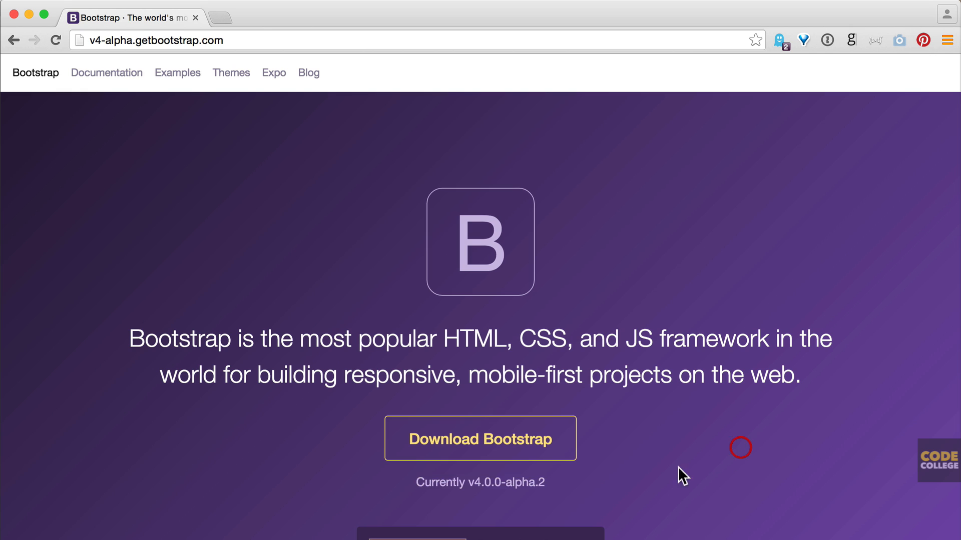
mouse_move(377, 487)
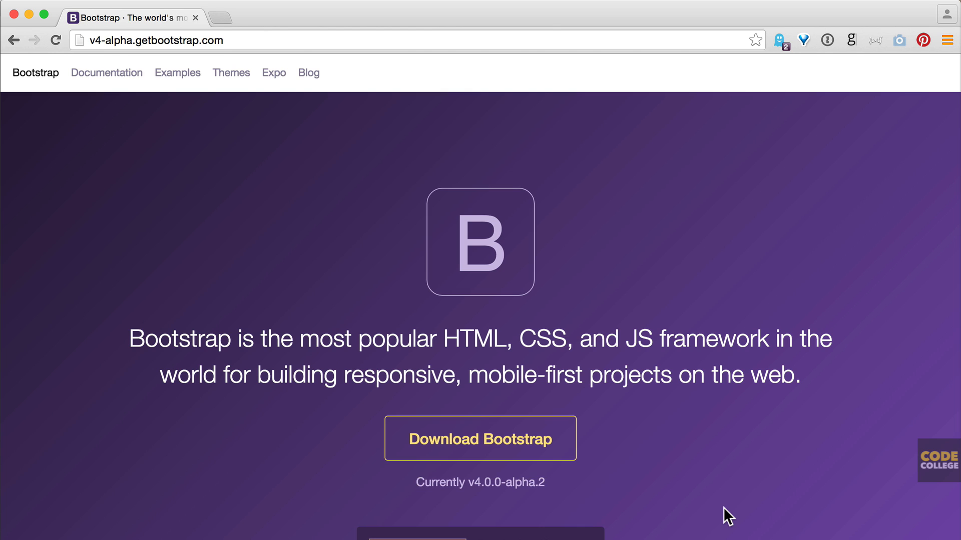
mouse_move(712, 504)
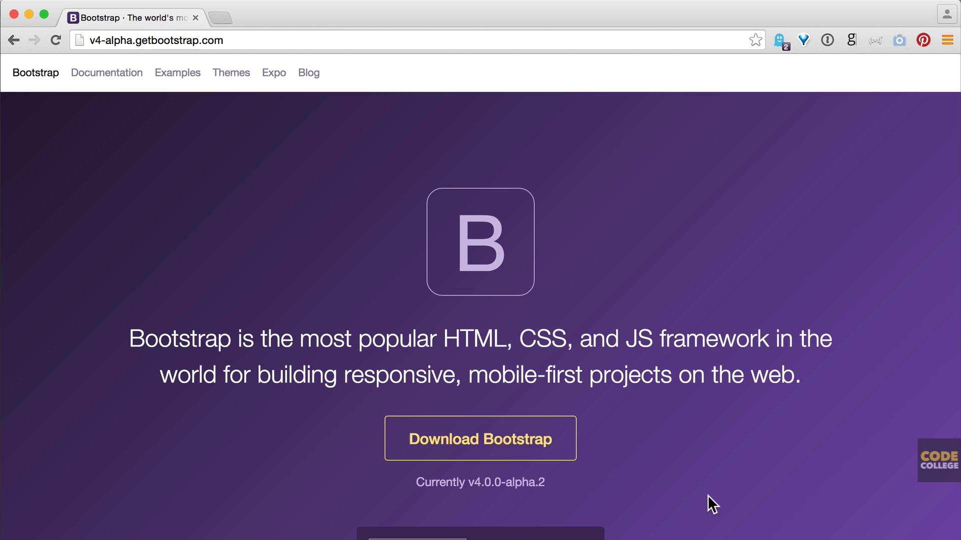
left_click(479, 438)
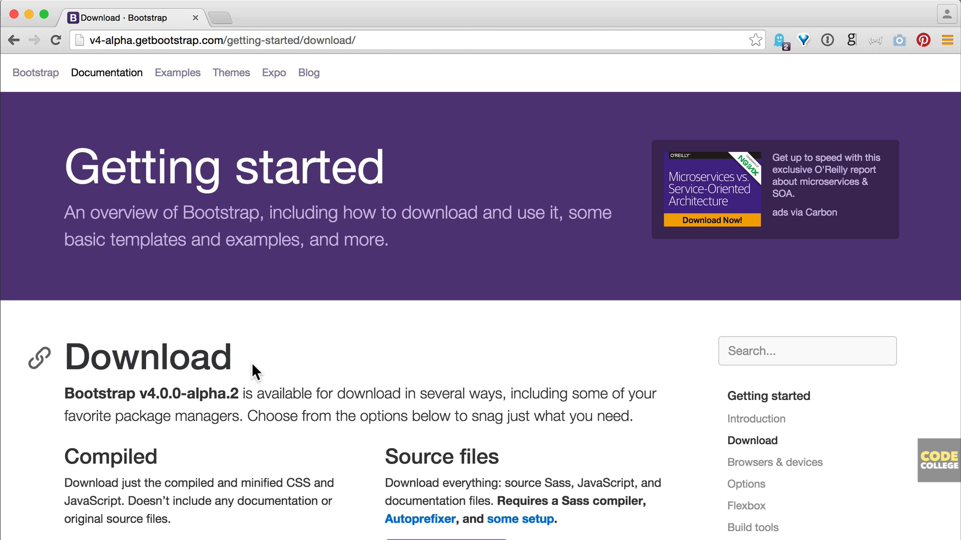
mouse_move(264, 354)
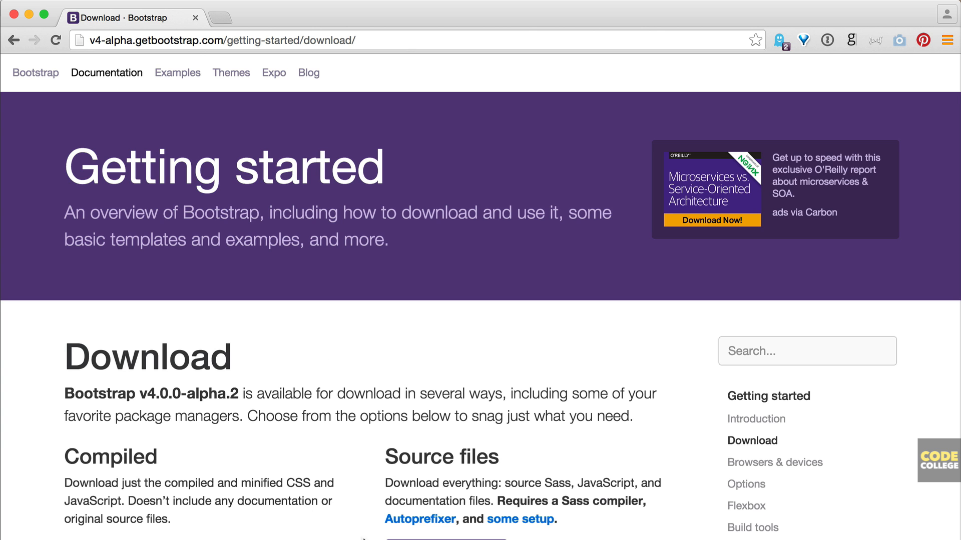
scroll("down", 3)
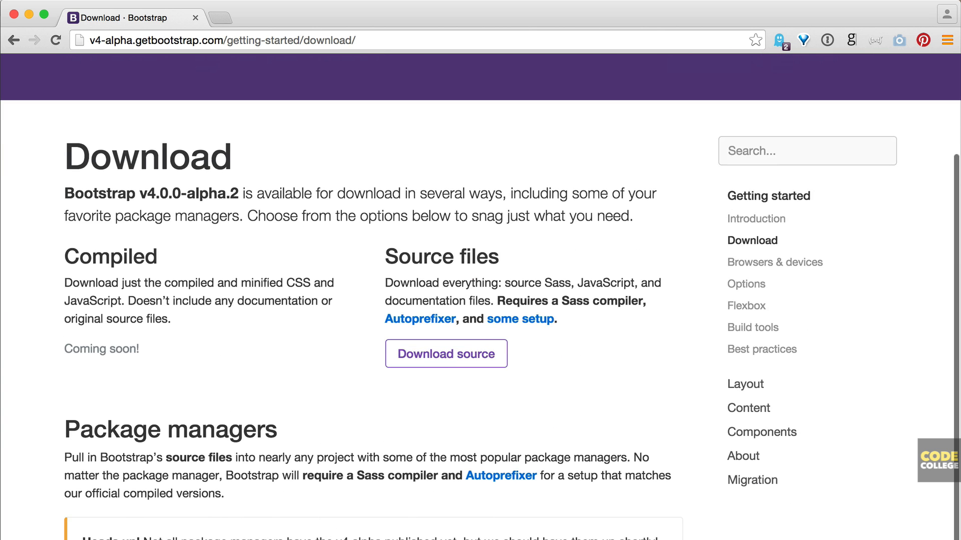
scroll("down", 3)
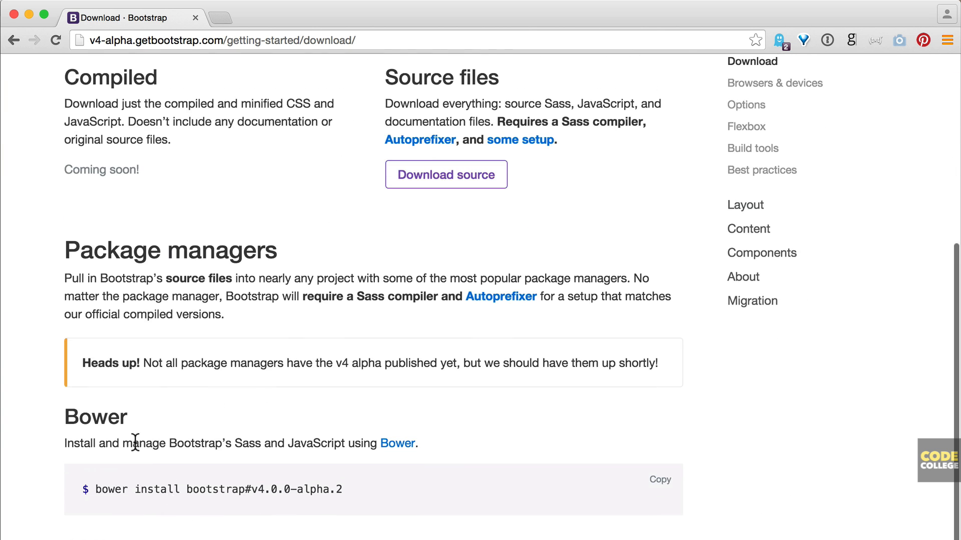
scroll("down", 3)
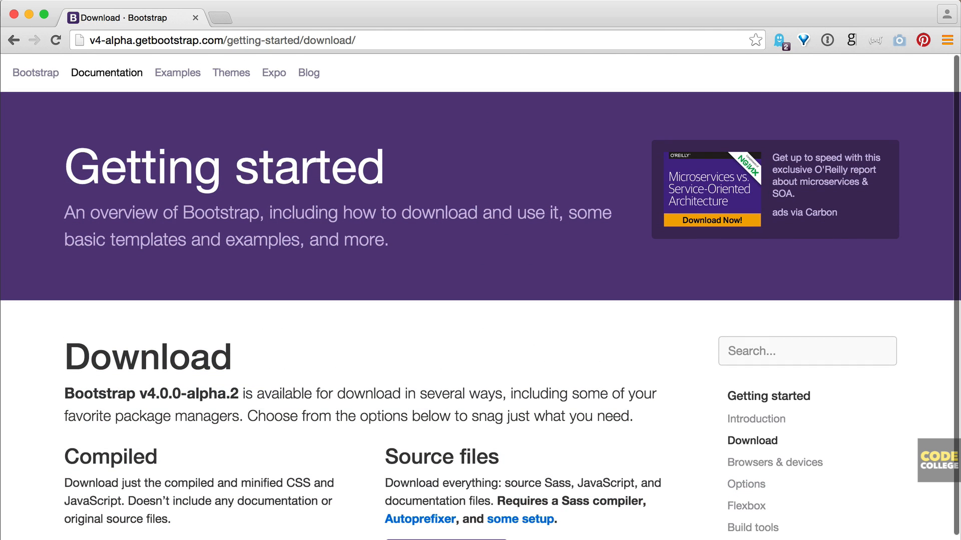
scroll("down", 3)
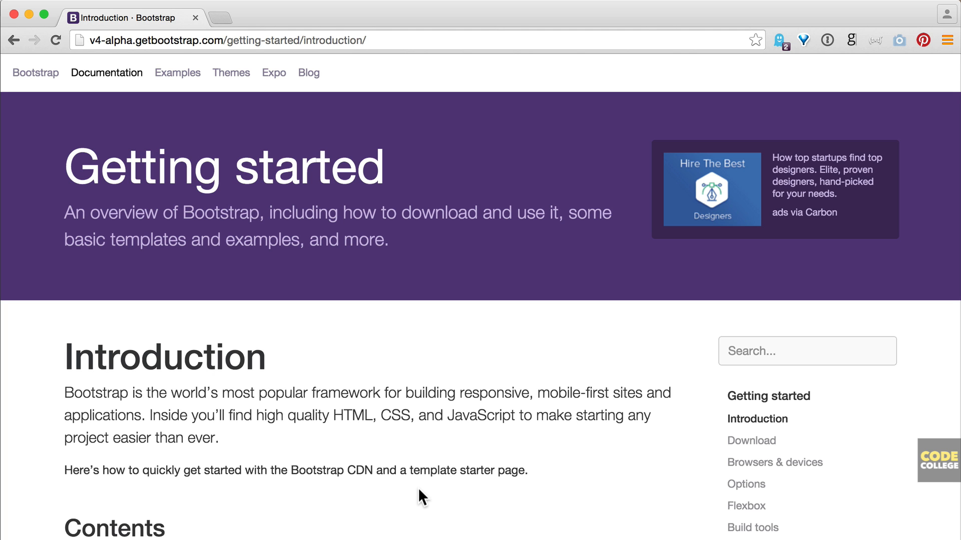
Step: Scroll the Introduction page down to the Quick start links and Starter template code
scroll("down", 3)
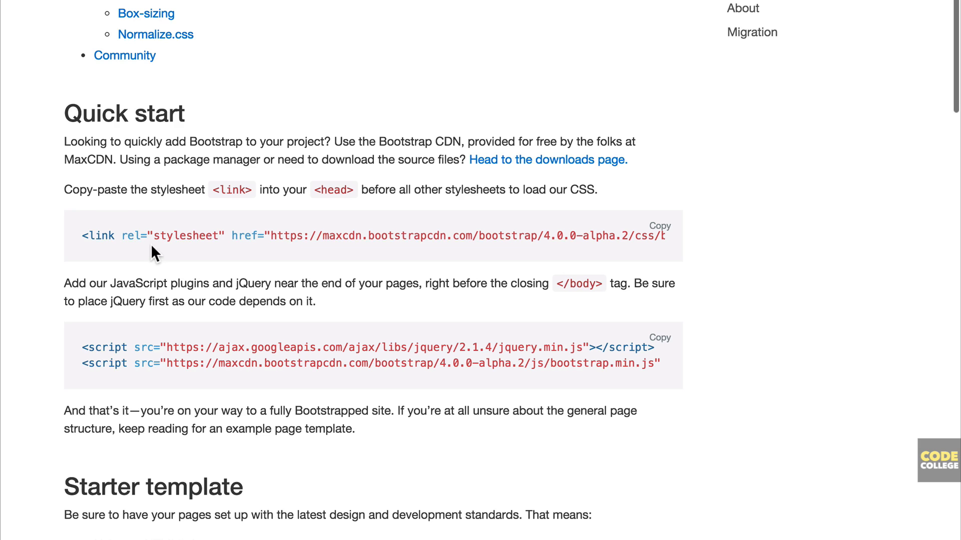
mouse_move(179, 388)
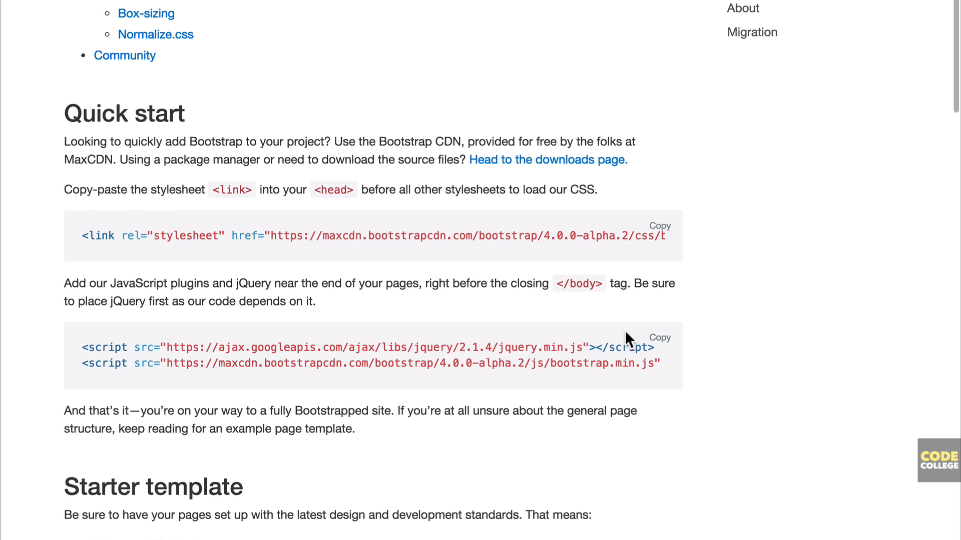
scroll("down", 3)
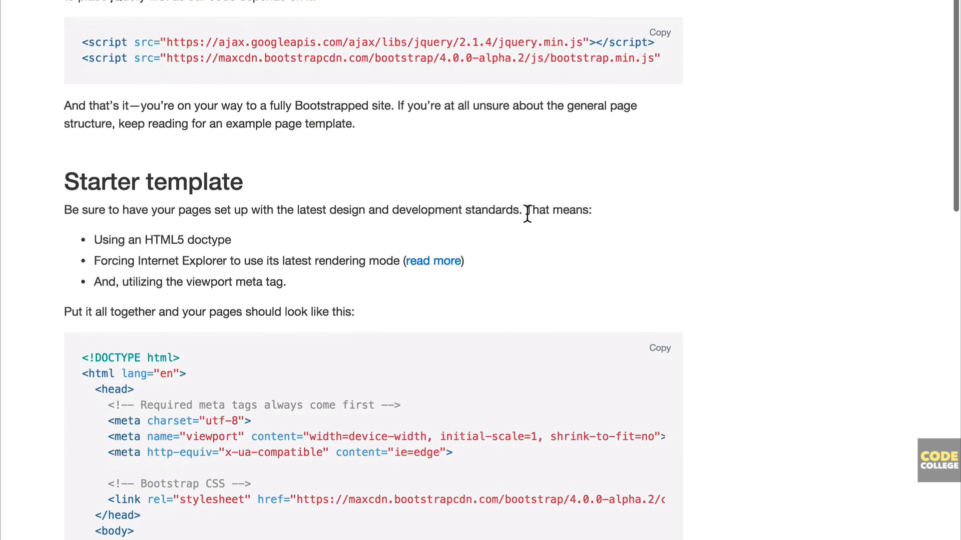
scroll("down", 3)
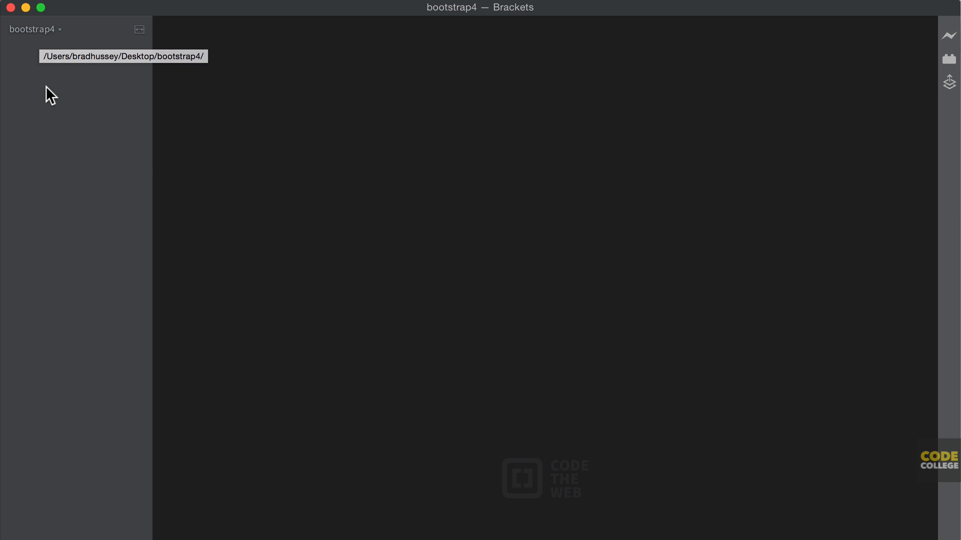
Step: Create index.html via New File and paste the starter template with its Hello, world! heading
right_click(89, 174)
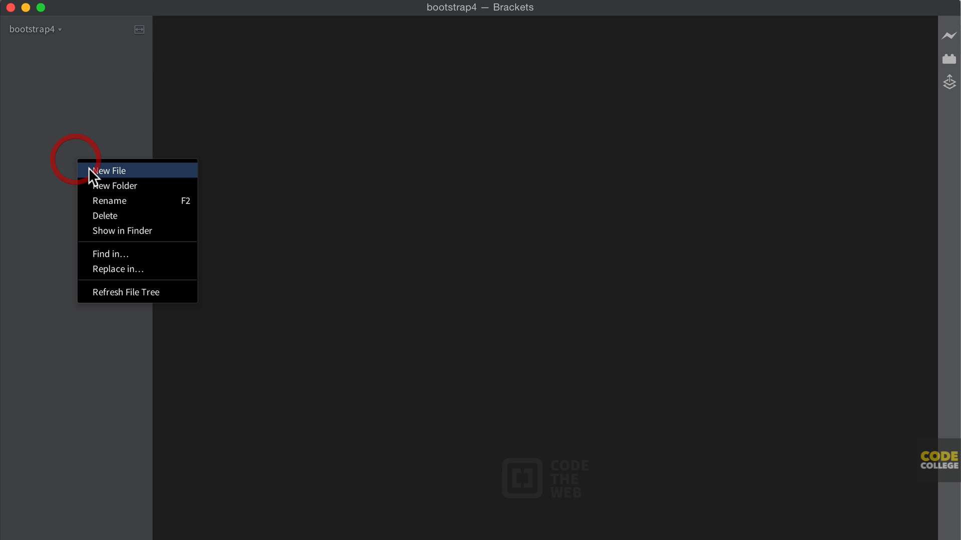
left_click(109, 171)
type("index.html")
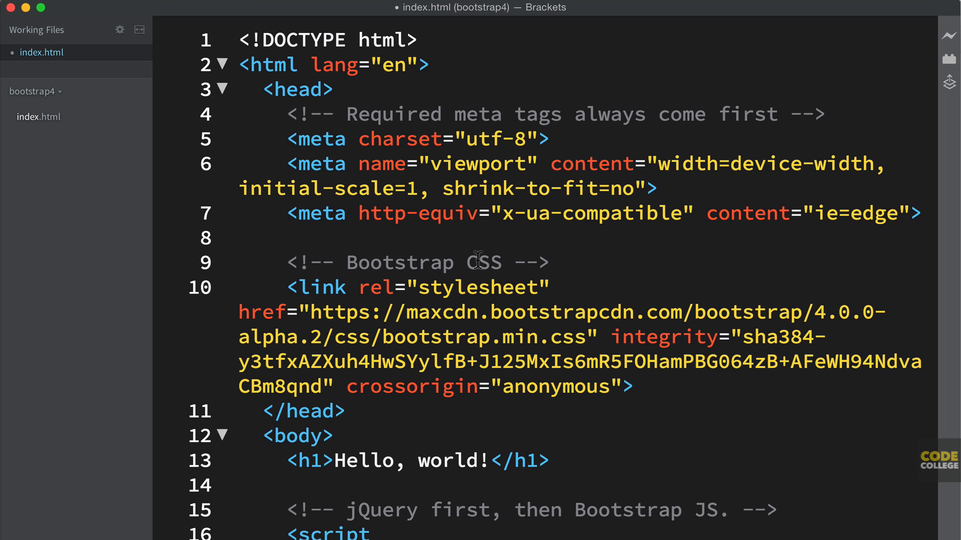
mouse_move(388, 287)
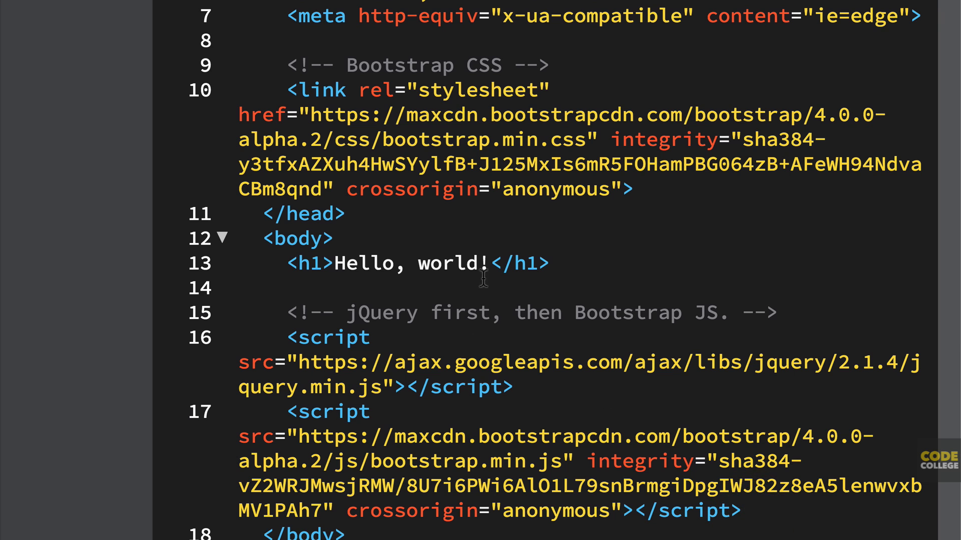
left_click(241, 288)
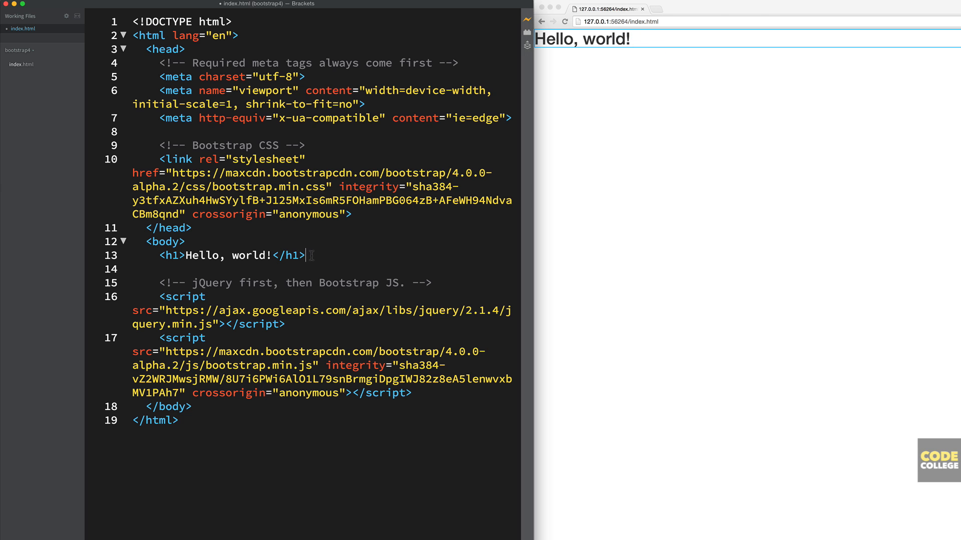
Step: Add a div.container with a div.row of three div.col-sm-4 blocks reading col 1, col 2, col 3
key("Enter")
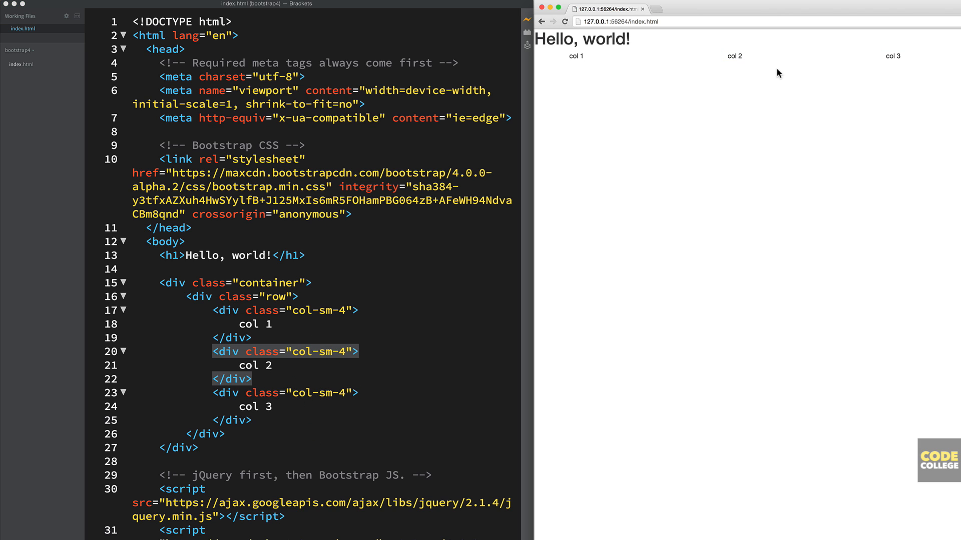
mouse_move(753, 135)
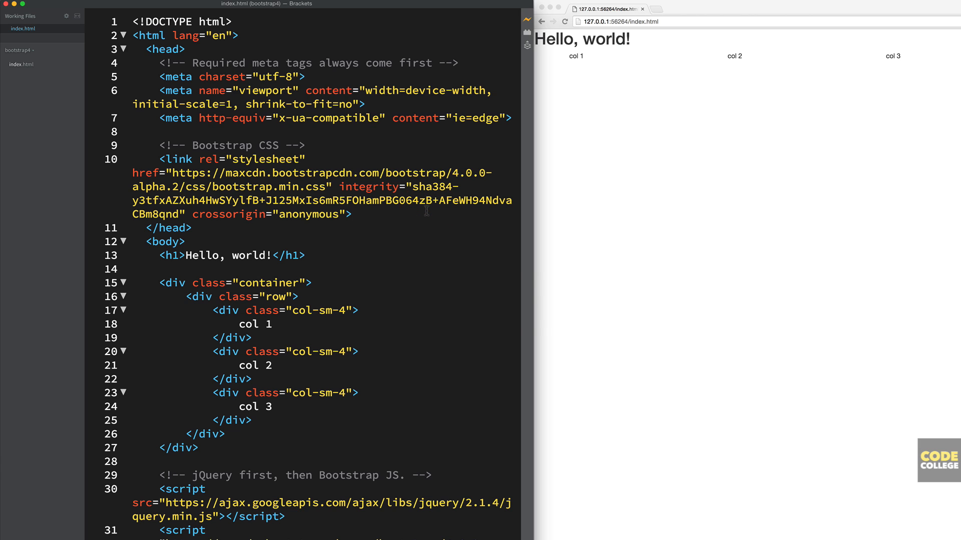
key("cmd+tab")
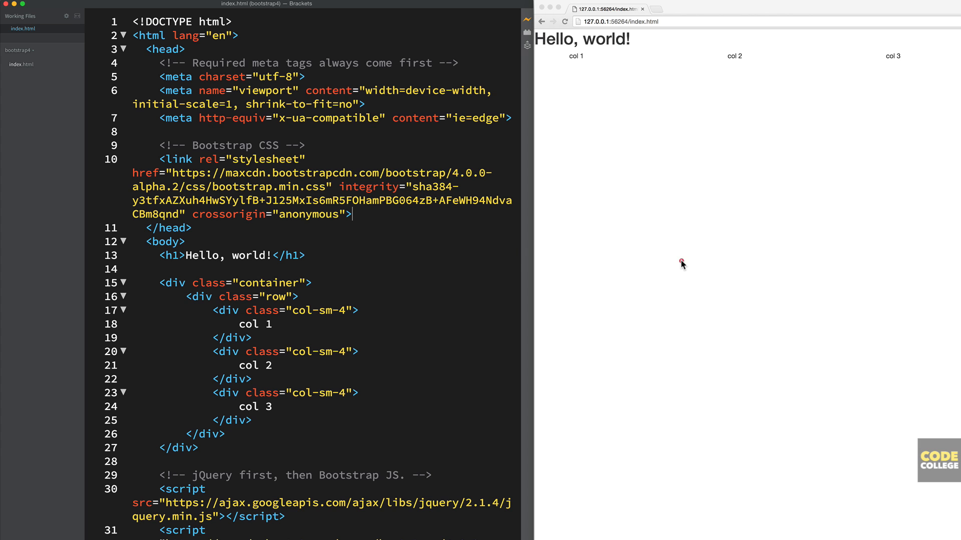
key("cmd+tab")
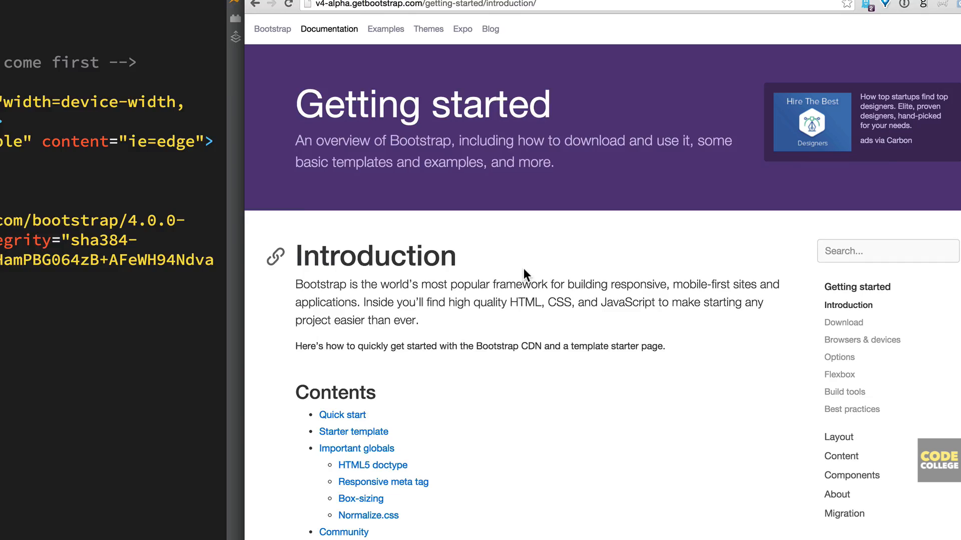
Step: Download the bootstrap-4.0.0-alpha.2.zip source files from the docs Download section
left_click(843, 323)
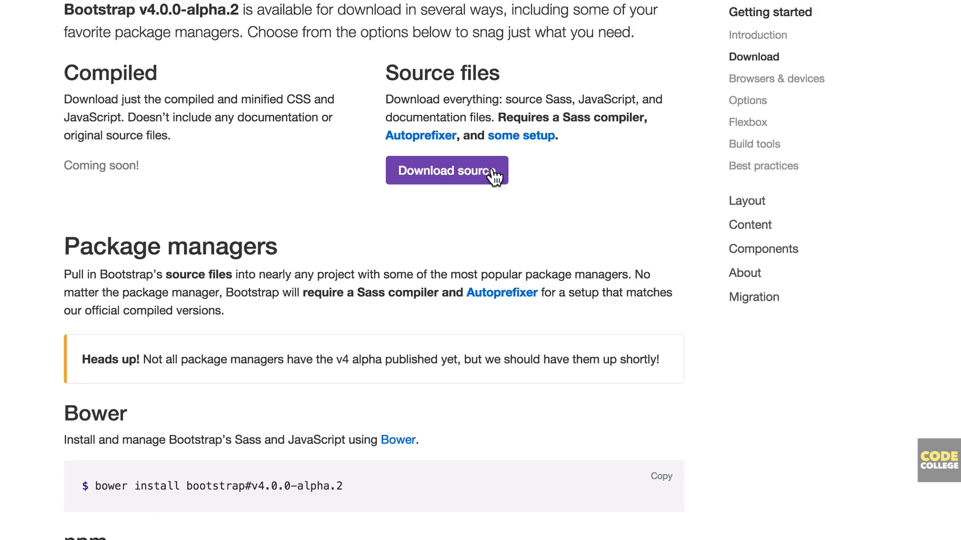
left_click(446, 170)
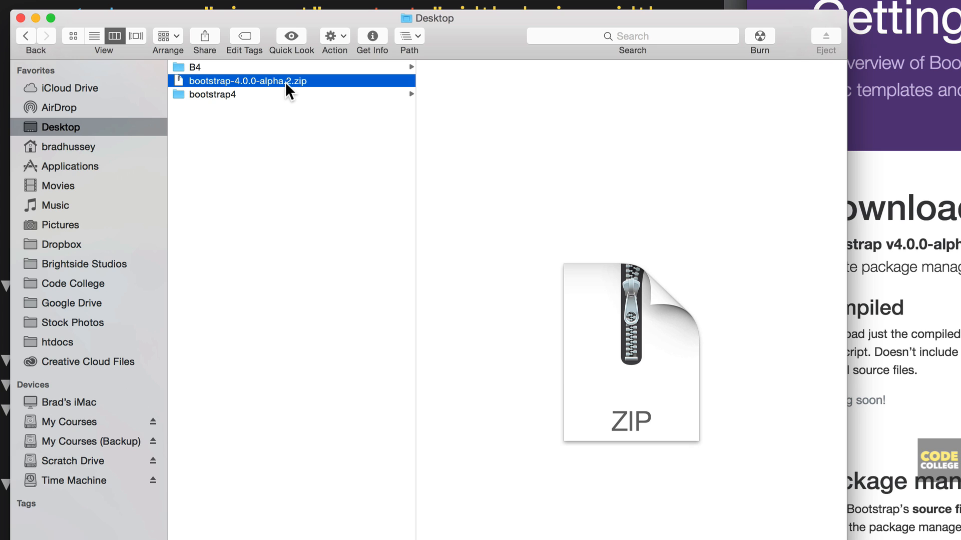
Step: Extract the downloaded archive and open the bootstrap-4.0.0-alpha.2 dist folder
double_click(254, 80)
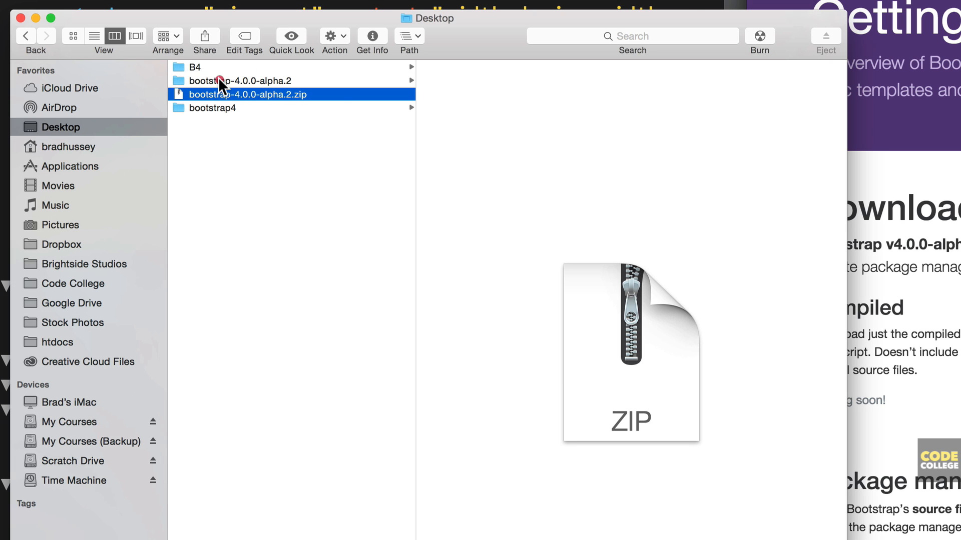
left_click(246, 80)
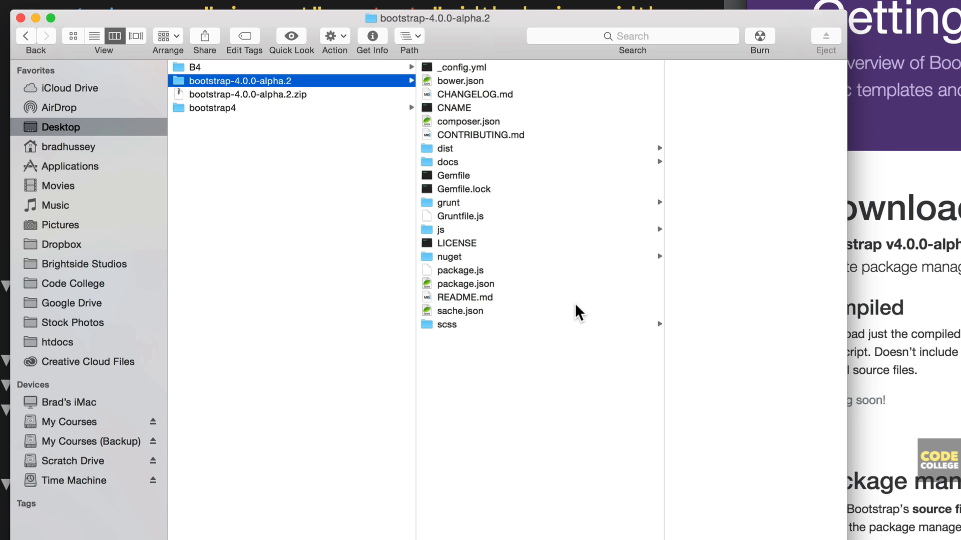
mouse_move(494, 49)
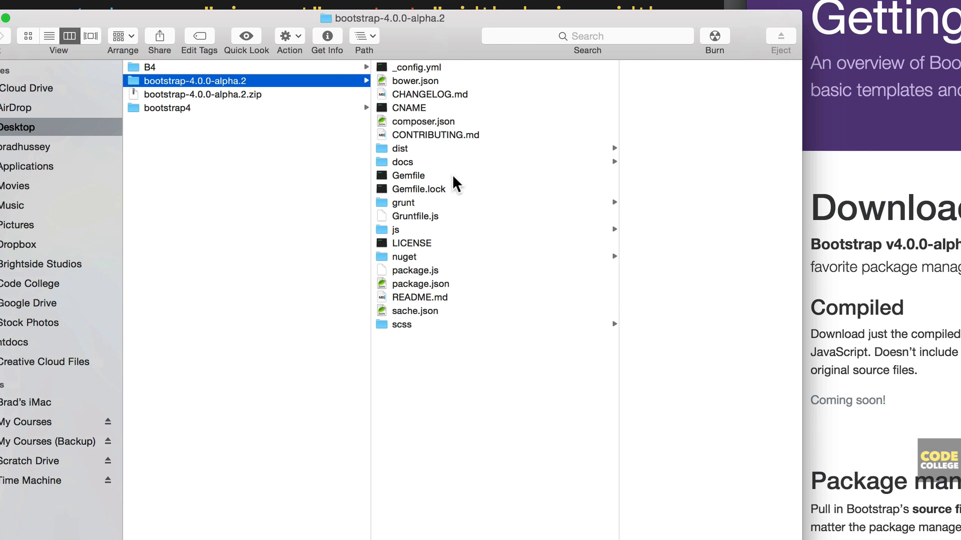
mouse_move(505, 219)
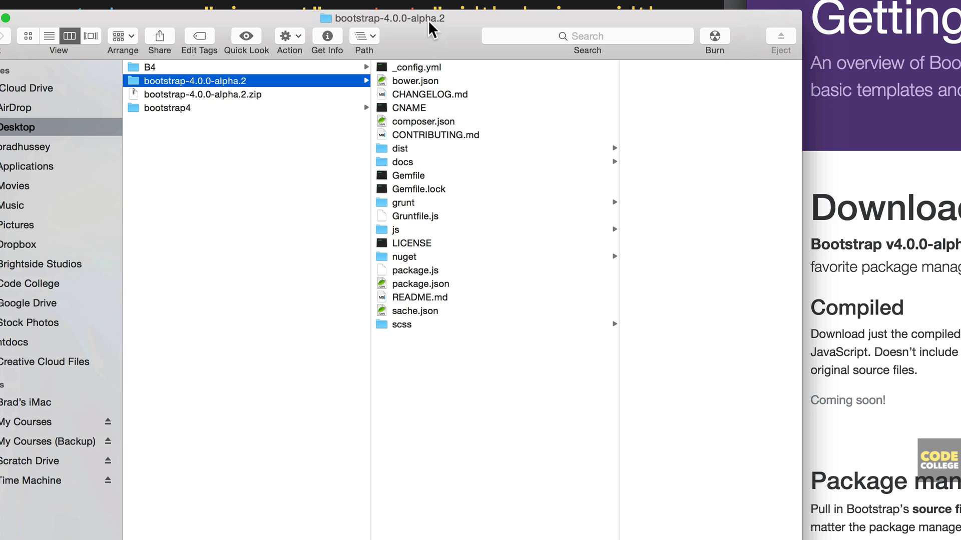
mouse_move(477, 240)
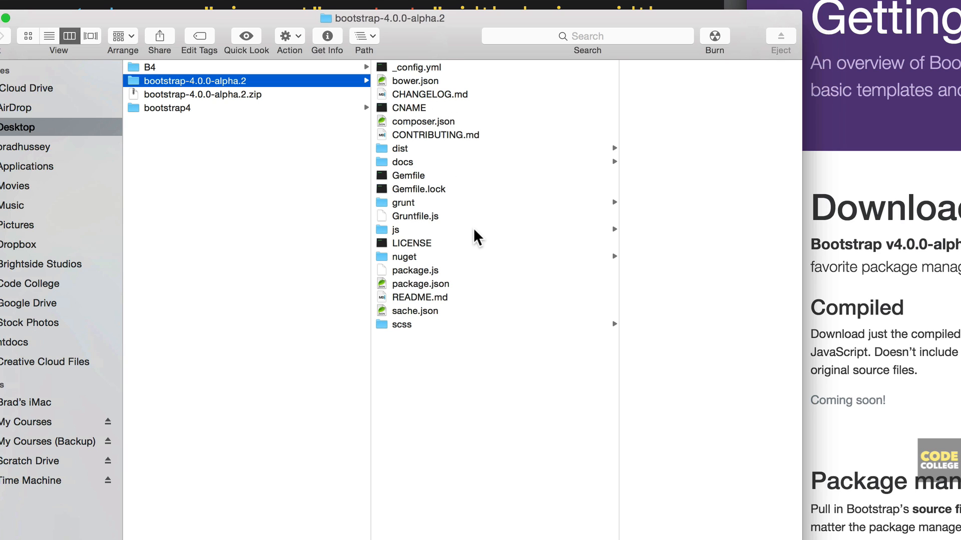
mouse_move(422, 91)
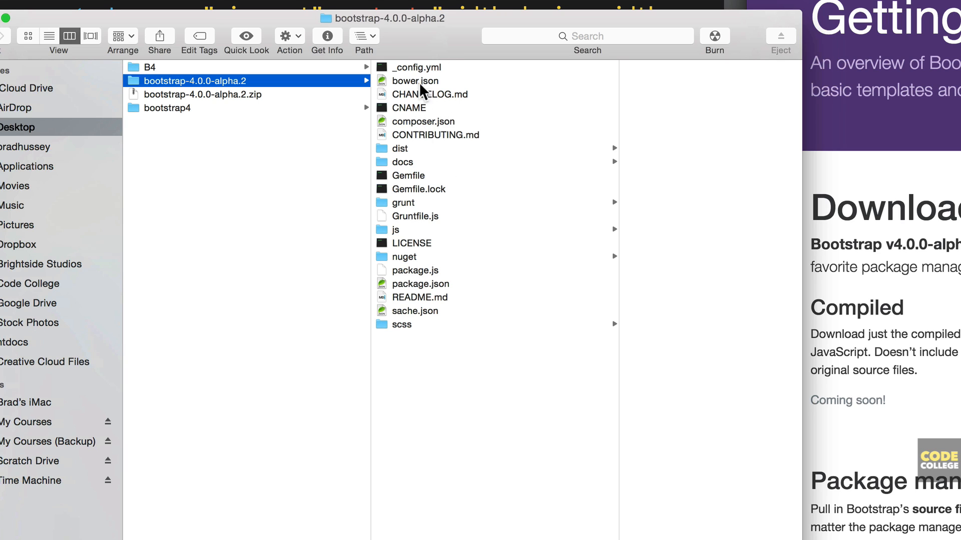
mouse_move(432, 256)
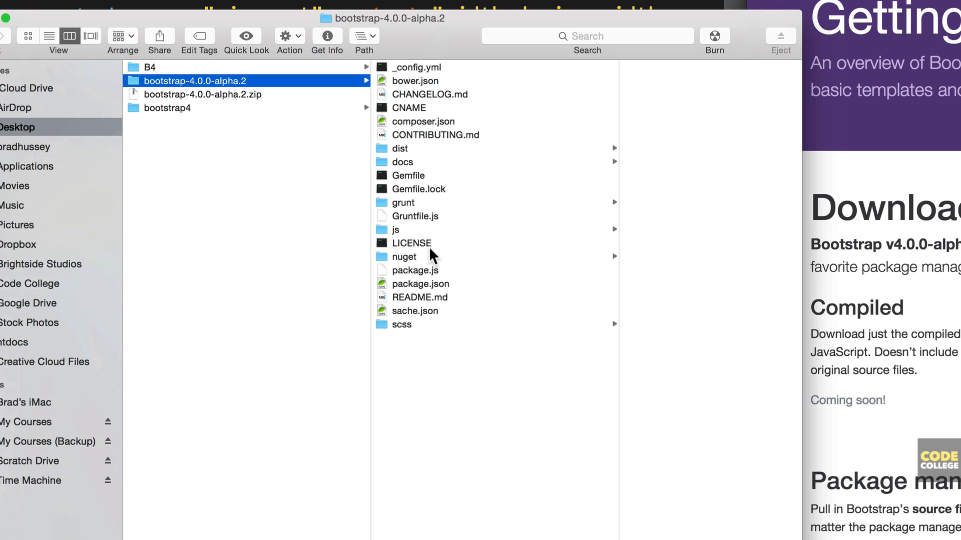
left_click(401, 148)
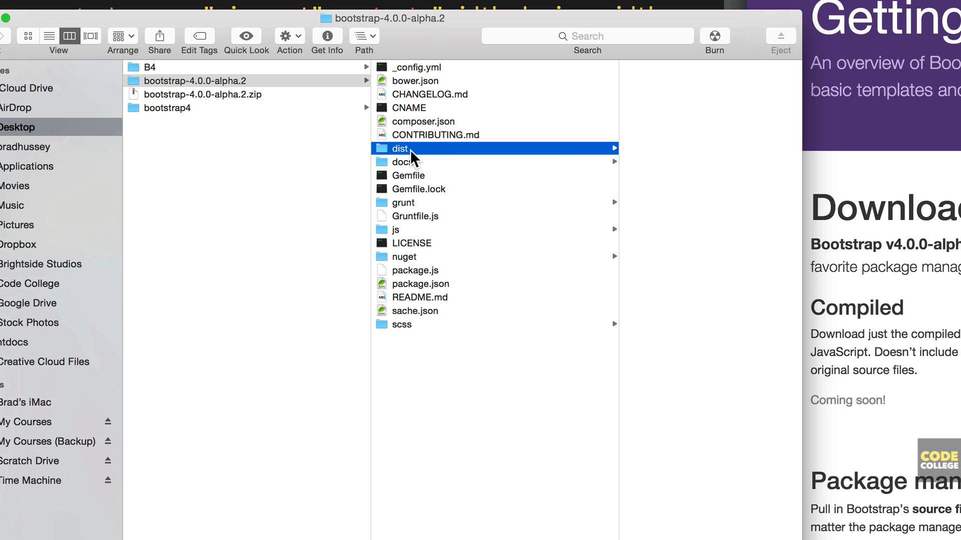
Step: Browse the compiled css and js subfolders of dist, locating bootstrap.js
left_click(400, 148)
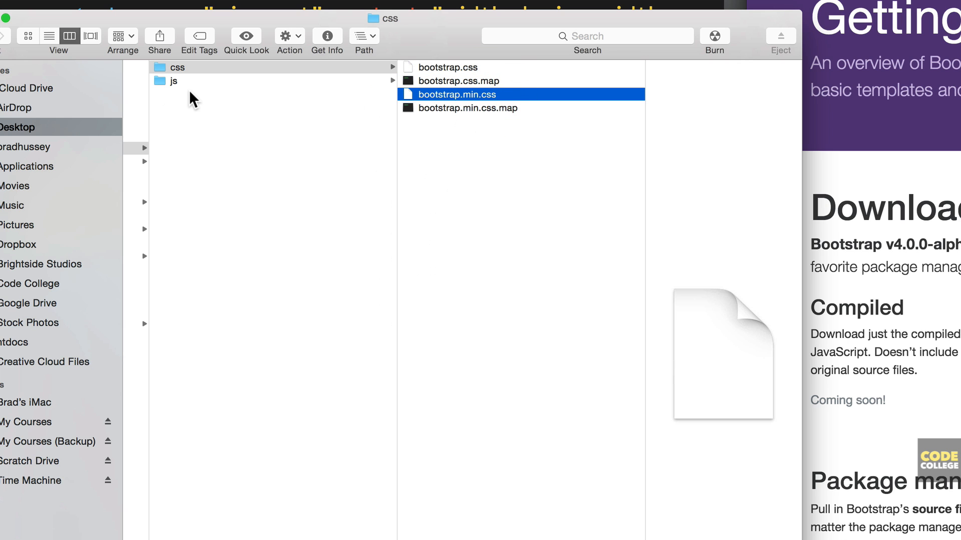
left_click(174, 80)
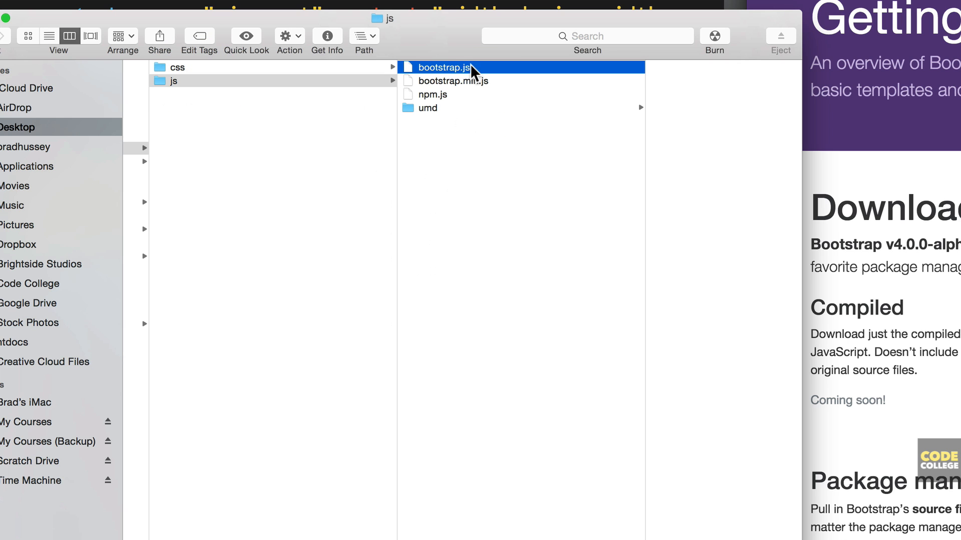
left_click(453, 80)
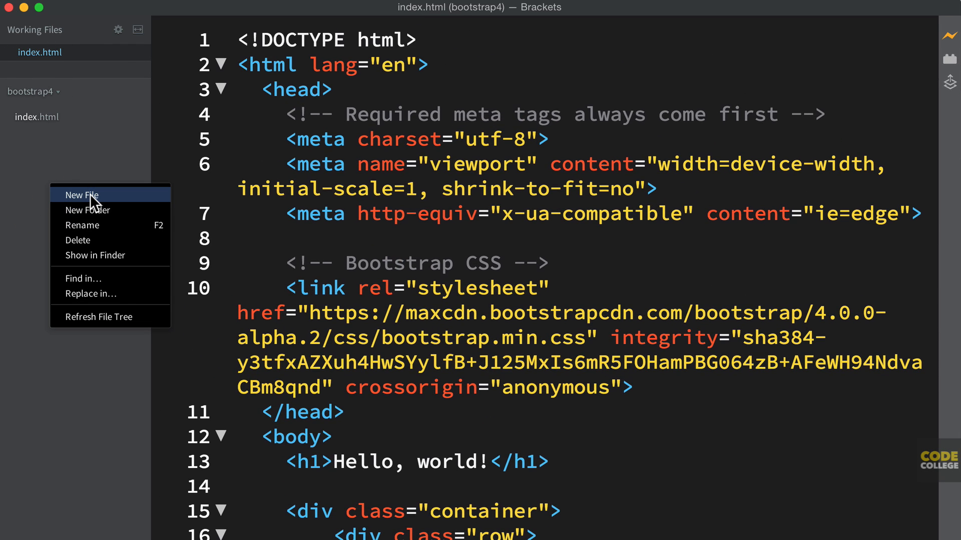
mouse_move(88, 210)
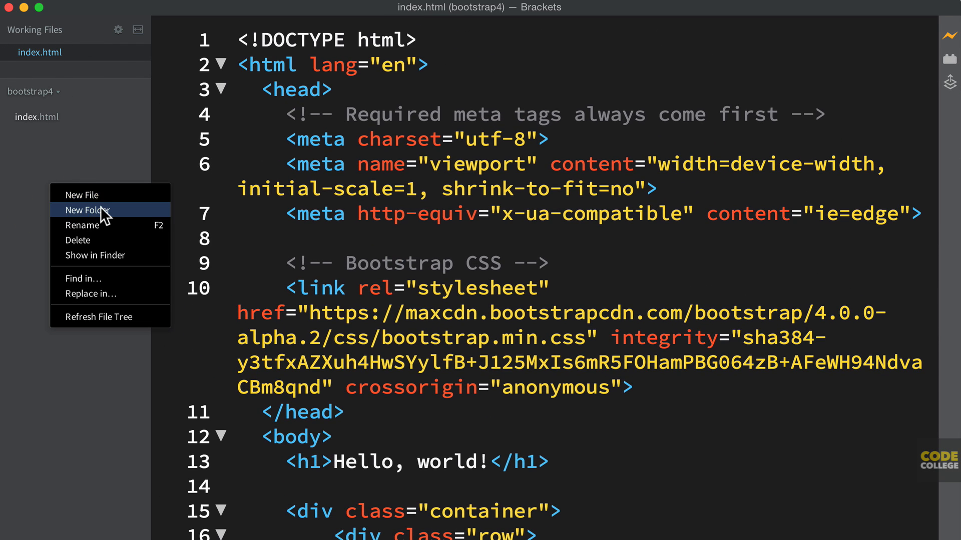
Step: Reveal the bootstrap4 project folder in Finder from the Brackets file tree
left_click(88, 210)
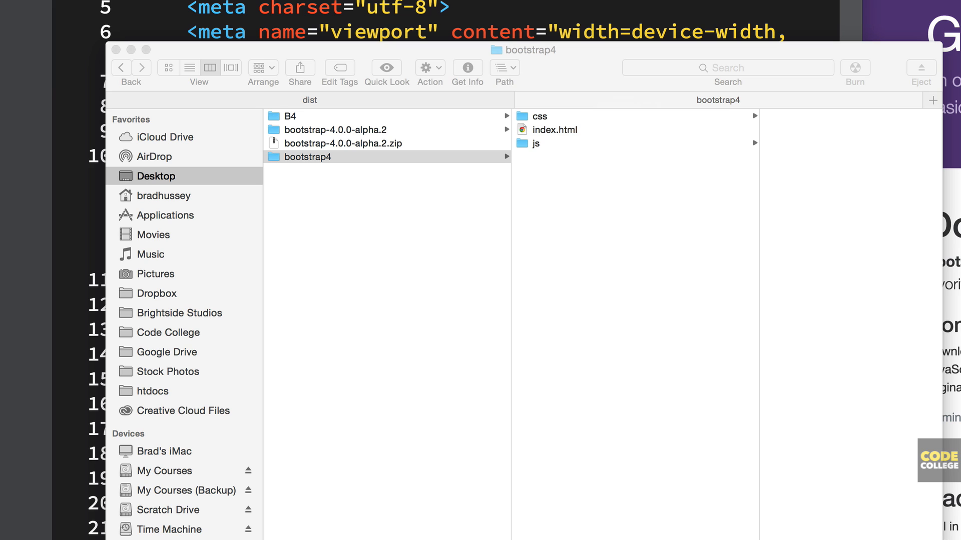
Step: Open the bootstrap4 project's css folder holding bootstrap.css, bootstrap.min.css and map files
left_click(386, 157)
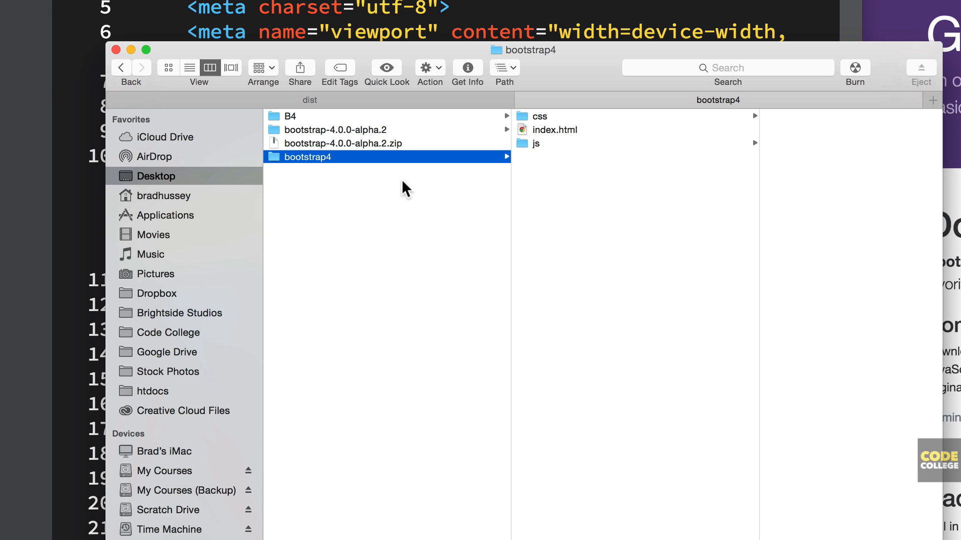
left_click(541, 116)
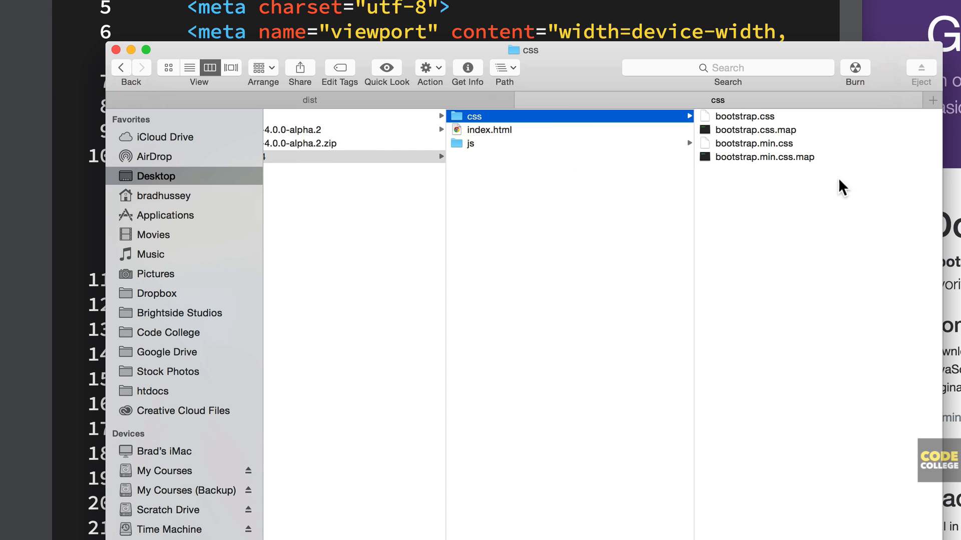
mouse_move(517, 155)
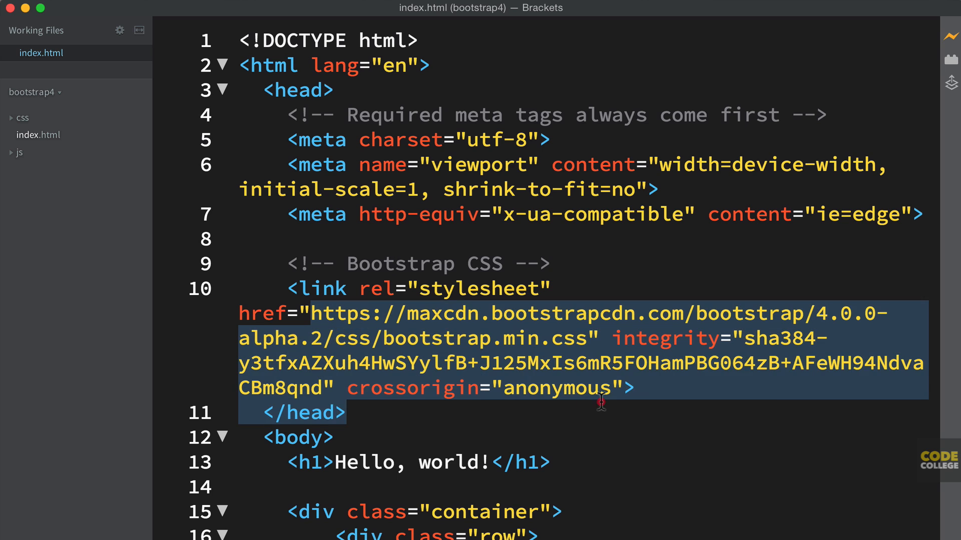
Step: Replace the stylesheet's CDN href and integrity attributes with a local css/ file
key("Delete")
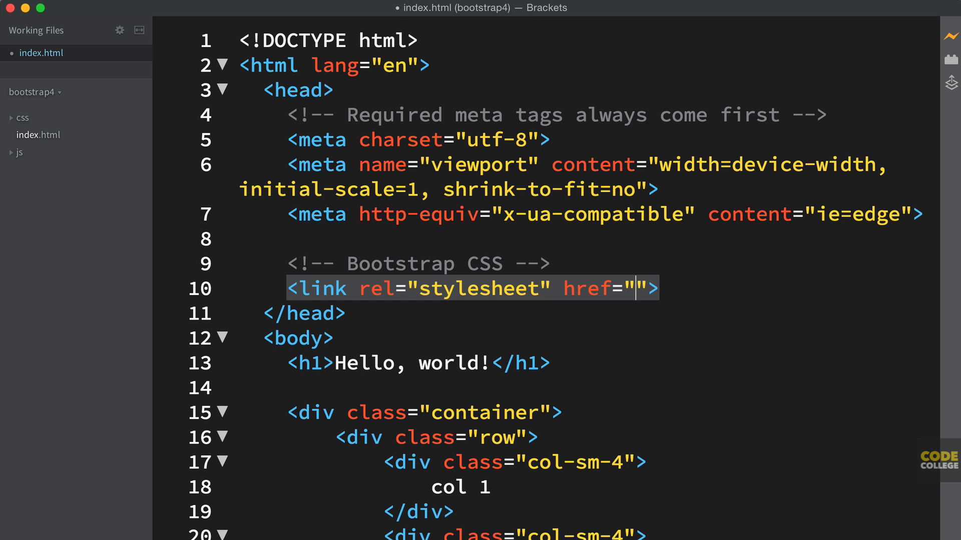
type("css/")
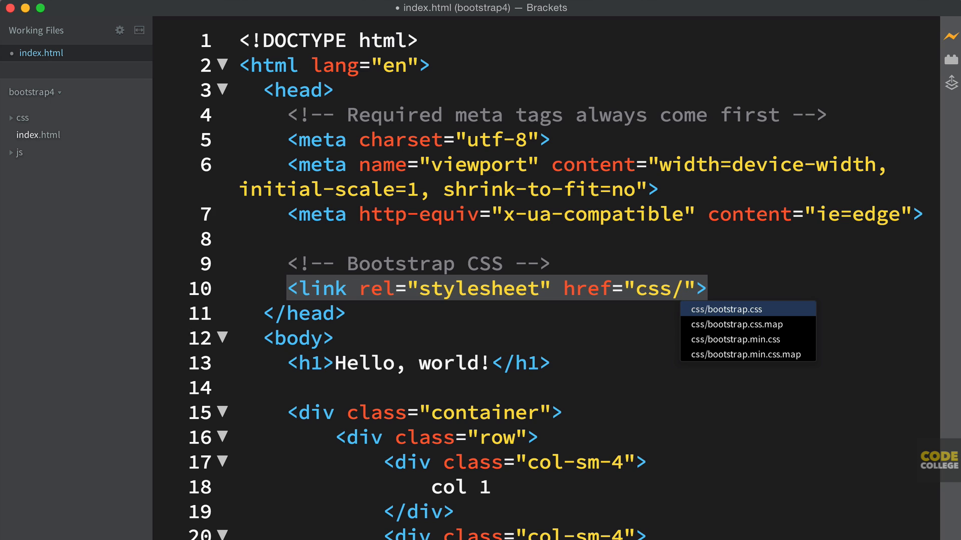
left_click(735, 339)
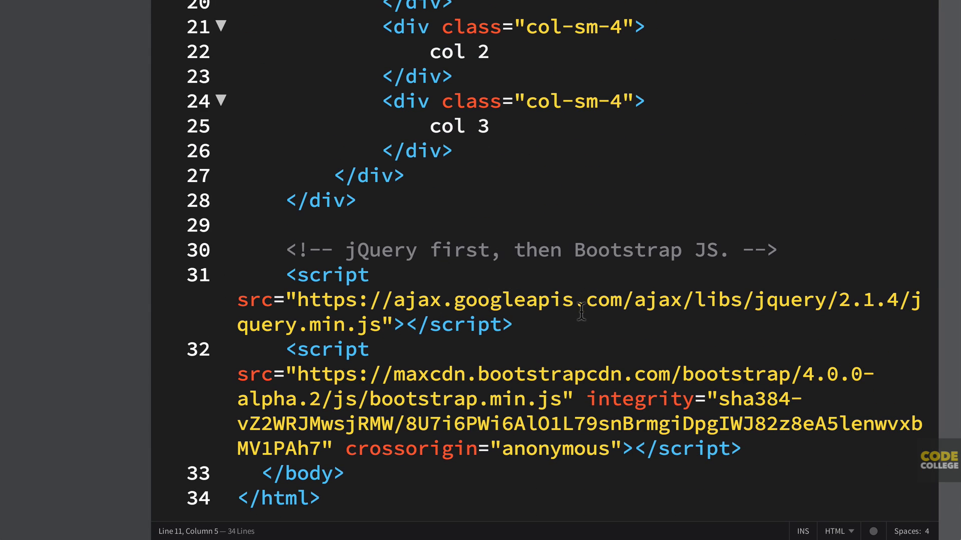
left_click_drag(310, 299, 380, 326)
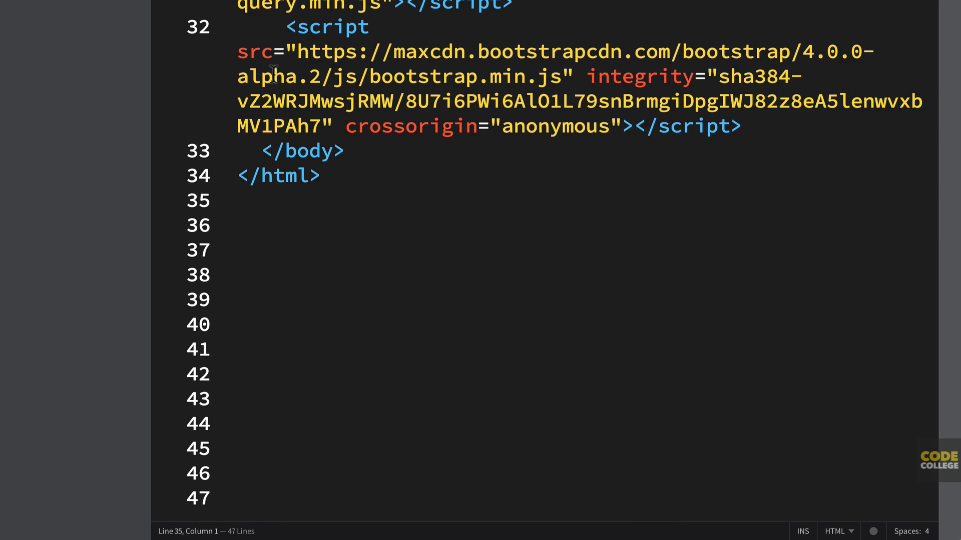
Step: Replace the CDN script tag with <script src="js/"></script> pointing at the local js folder
left_click_drag(294, 52, 624, 126)
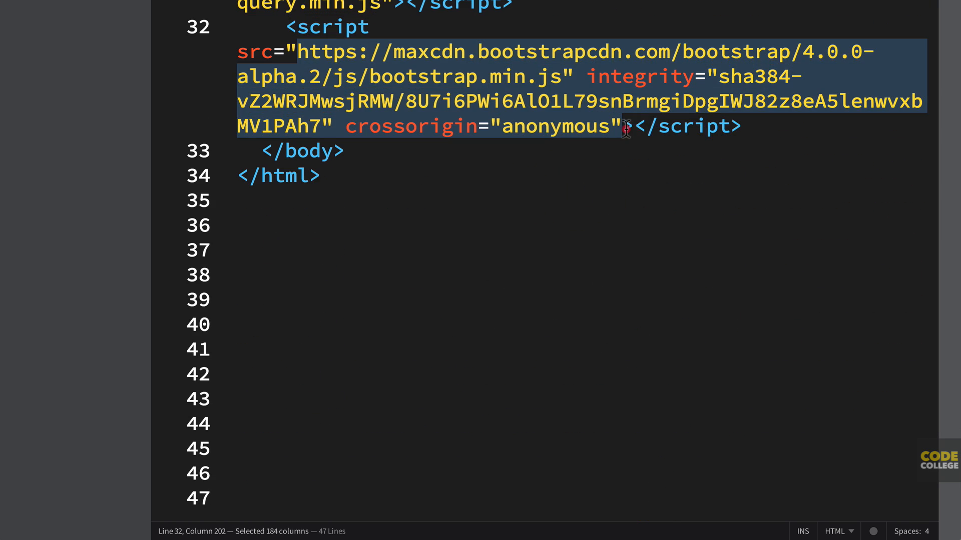
type("<script src=\"\"></script>")
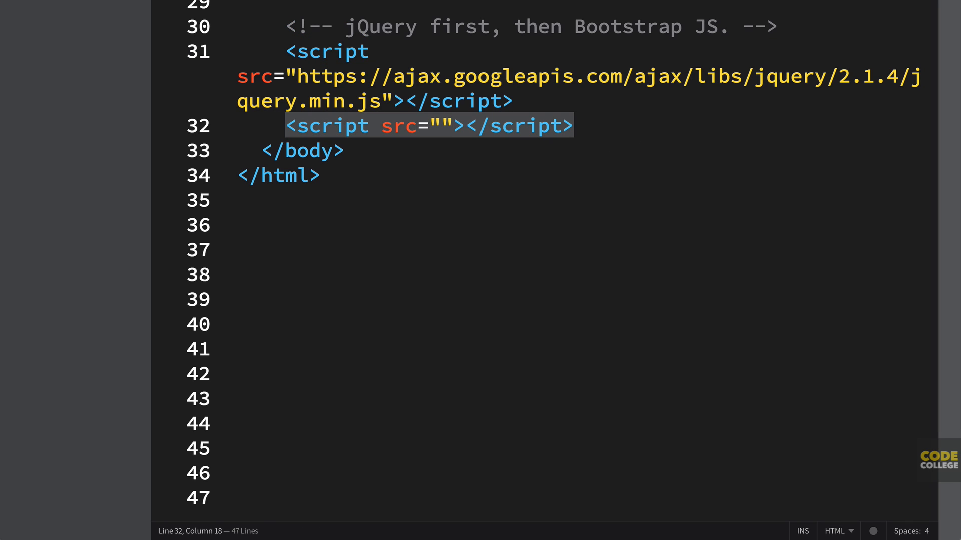
type("js")
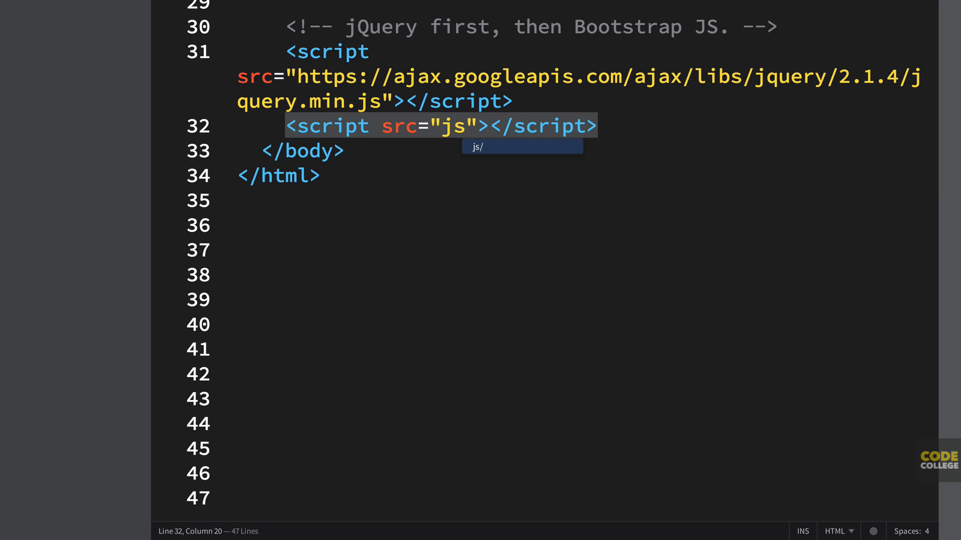
type("/")
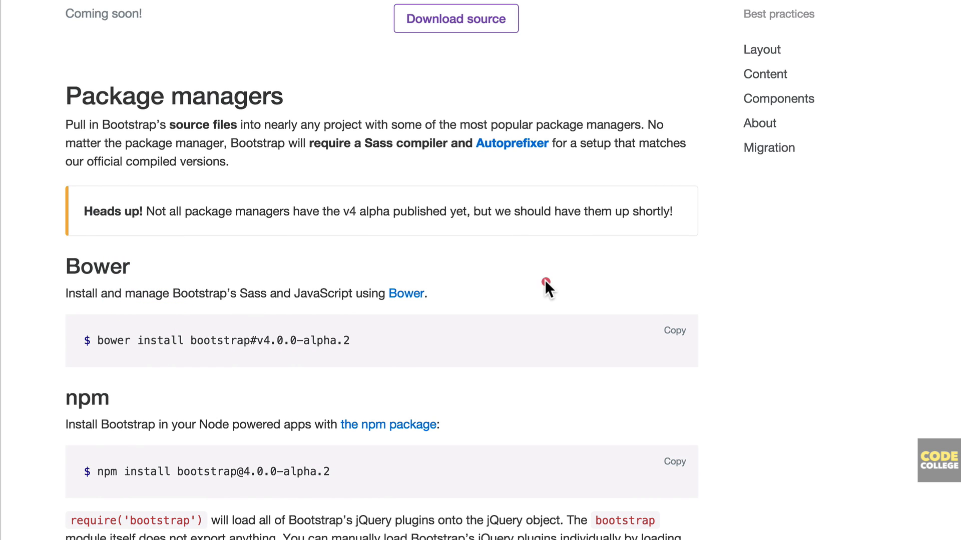
mouse_move(151, 340)
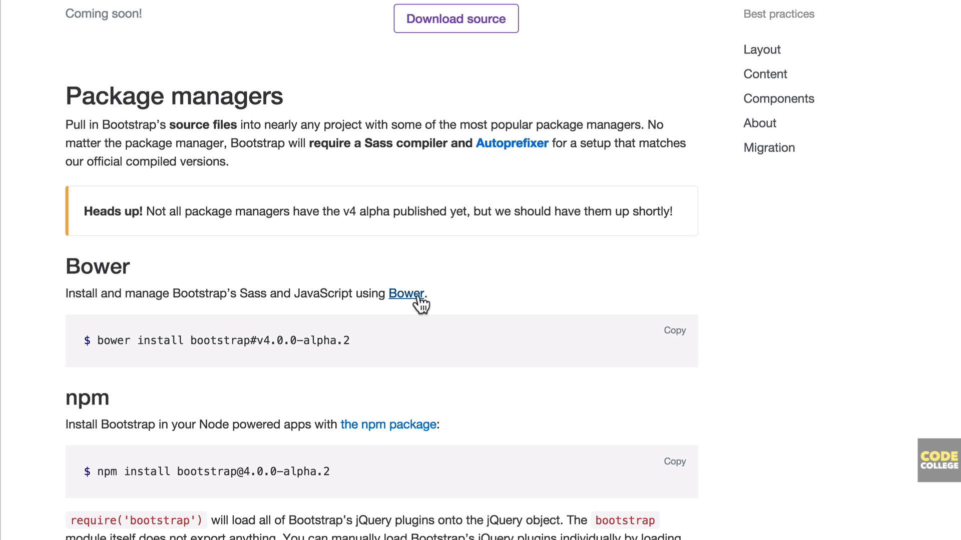
Step: Visit the Bower website's install page, then return to the Bootstrap download tab
left_click(406, 293)
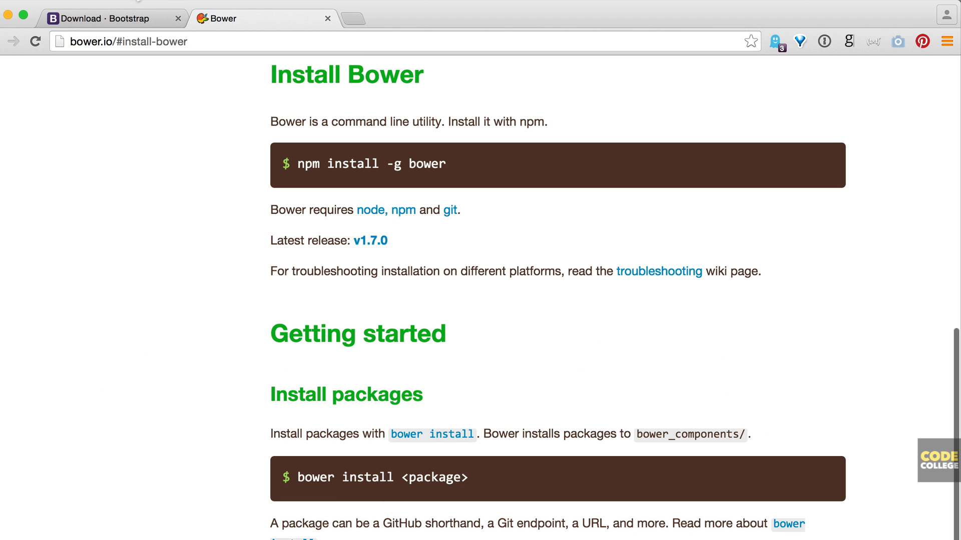
mouse_move(122, 18)
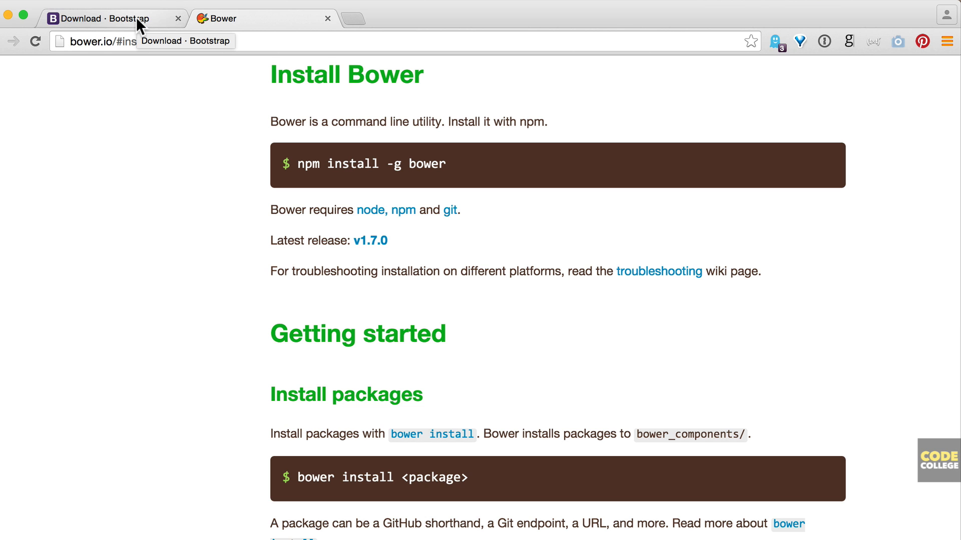
left_click(104, 18)
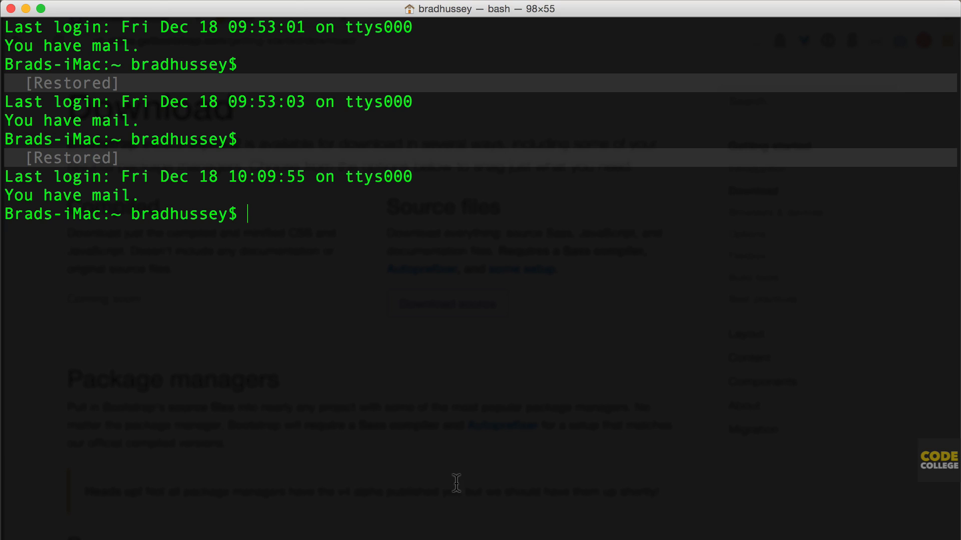
mouse_move(449, 396)
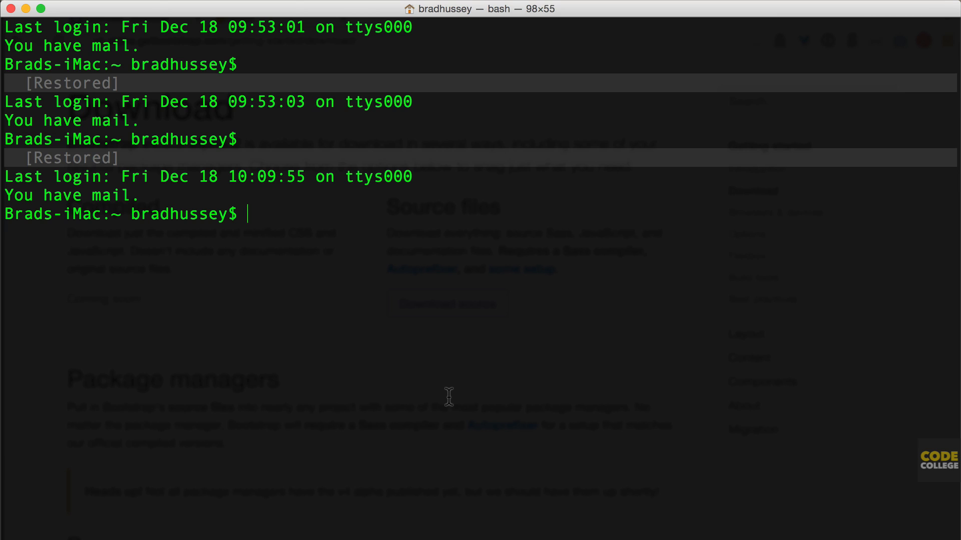
mouse_move(447, 397)
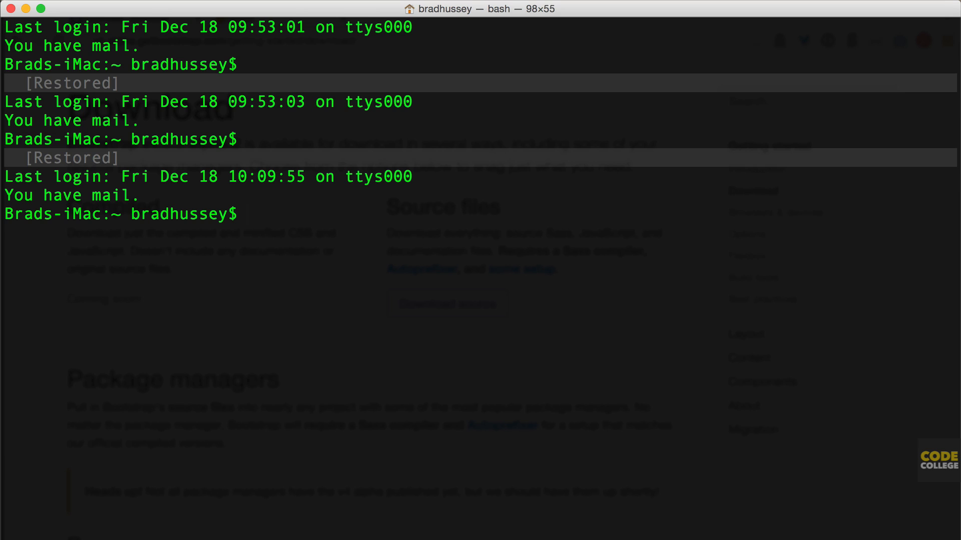
mouse_move(299, 374)
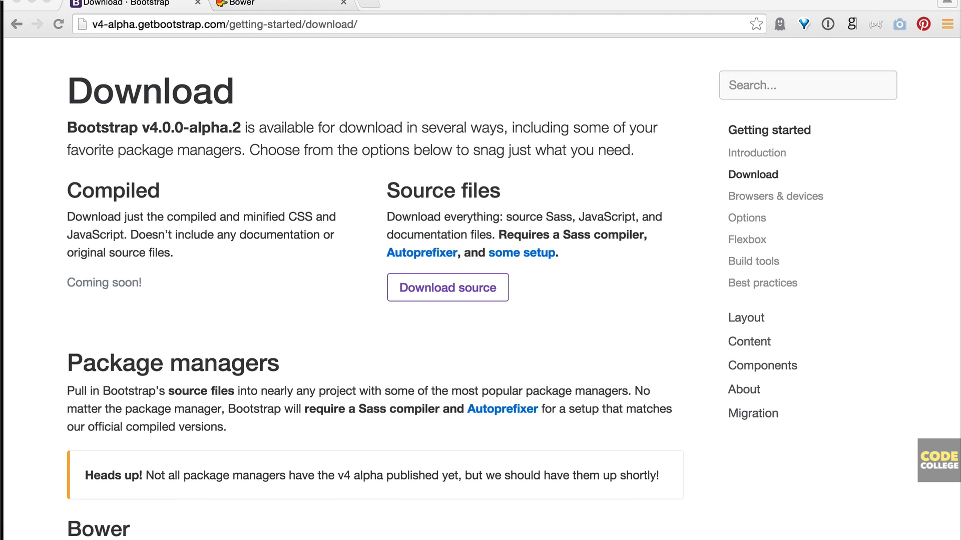
Step: Scroll the Bootstrap download page down to the Bower install command for v4.0.0-alpha.2
scroll("down", 3)
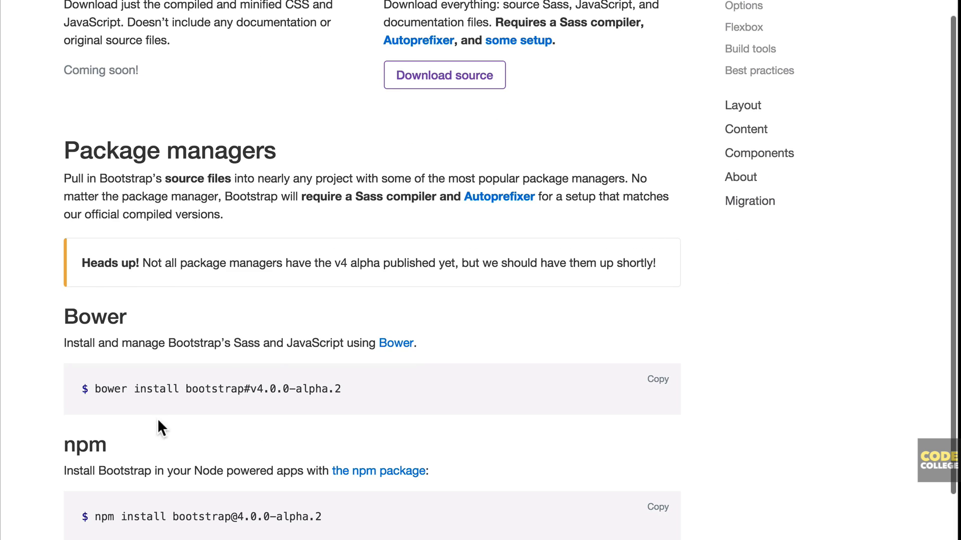
scroll("down", 3)
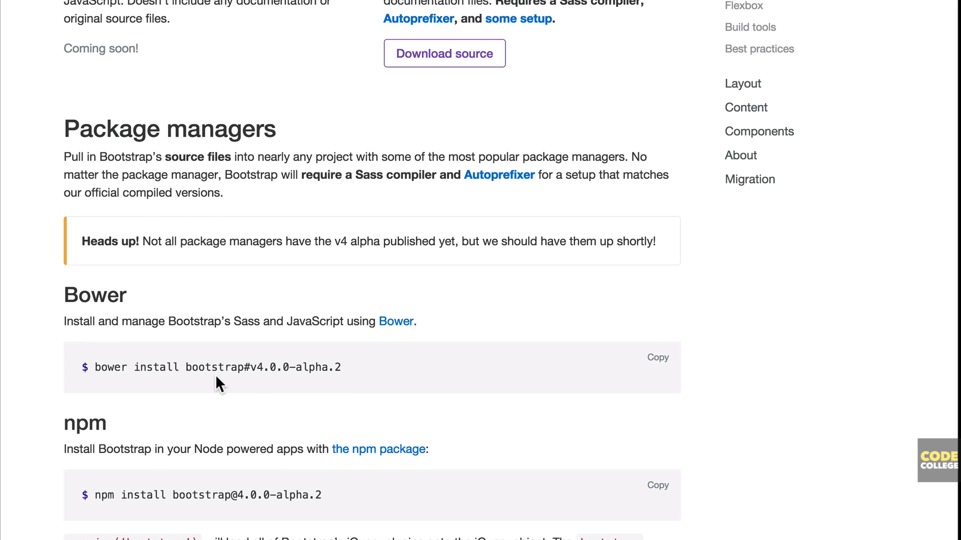
mouse_move(283, 364)
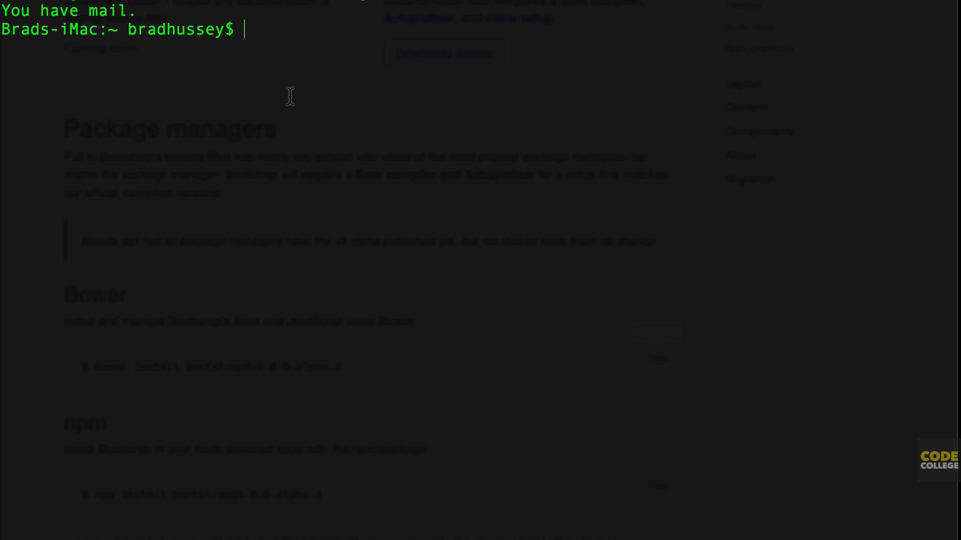
mouse_move(111, 47)
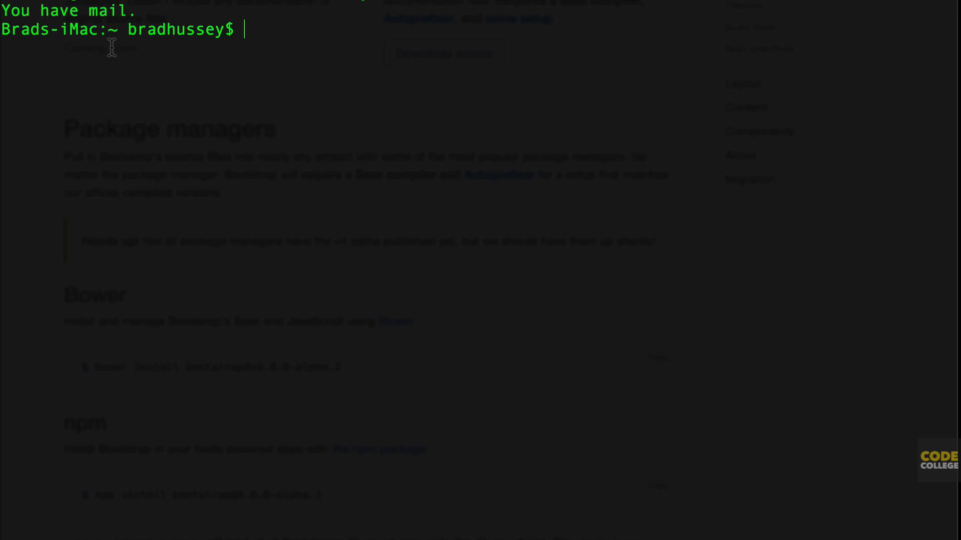
Step: Run cd ~/Desktop/bootstrap4/ and ls in Terminal, then switch over to Finder
type("cd")
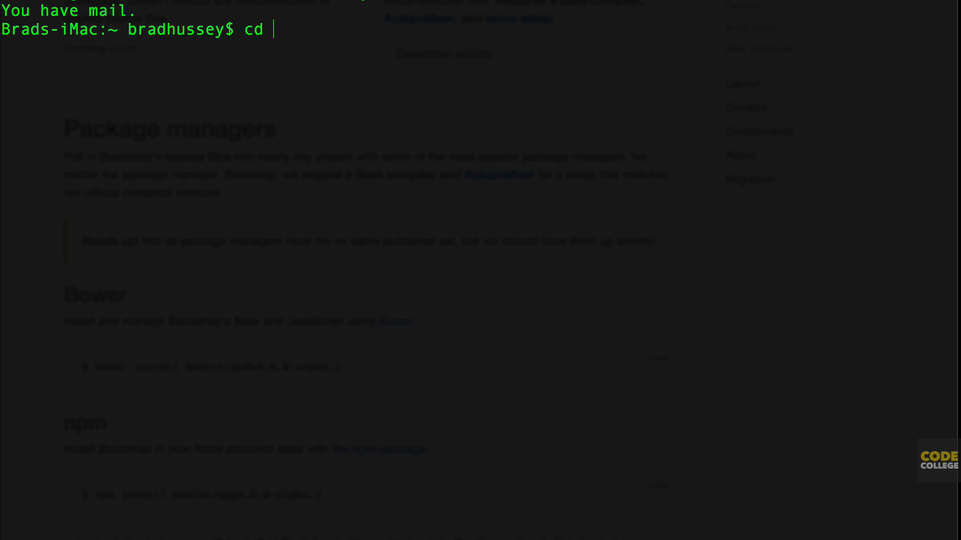
type("~/")
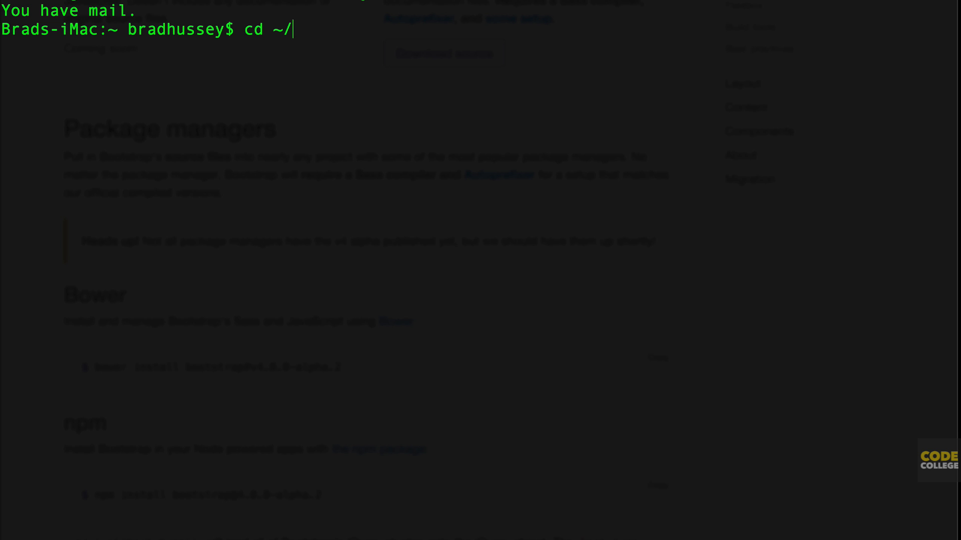
type("Desktop/")
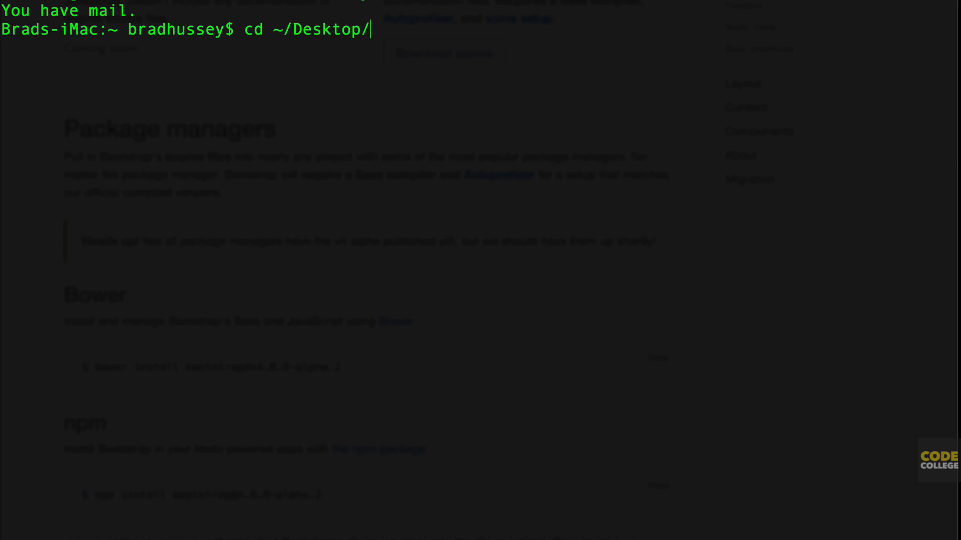
type("bootstrap4/")
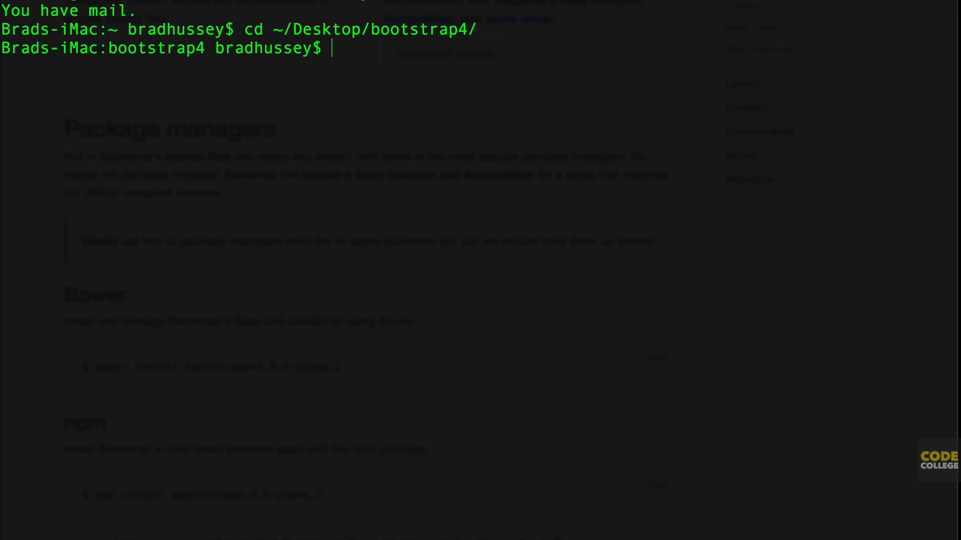
type("ls")
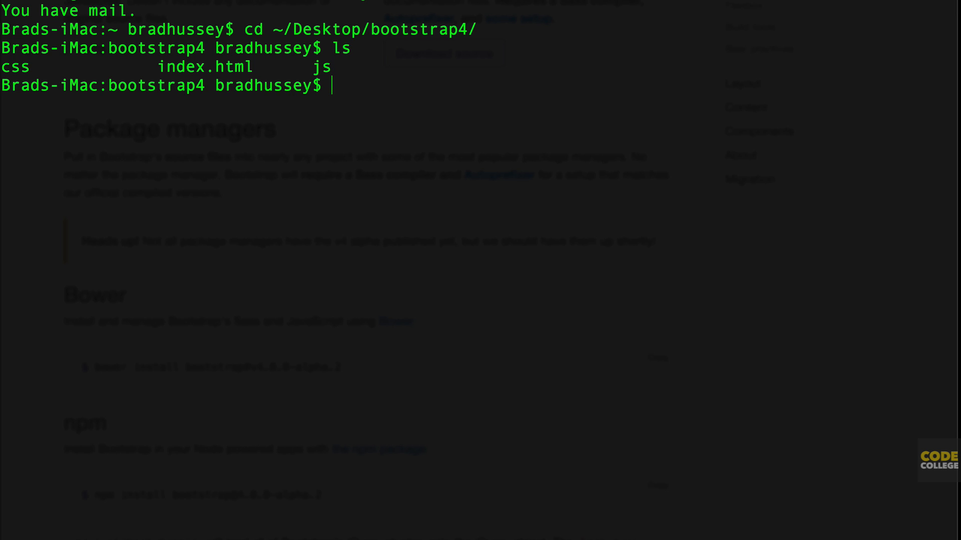
mouse_move(380, 48)
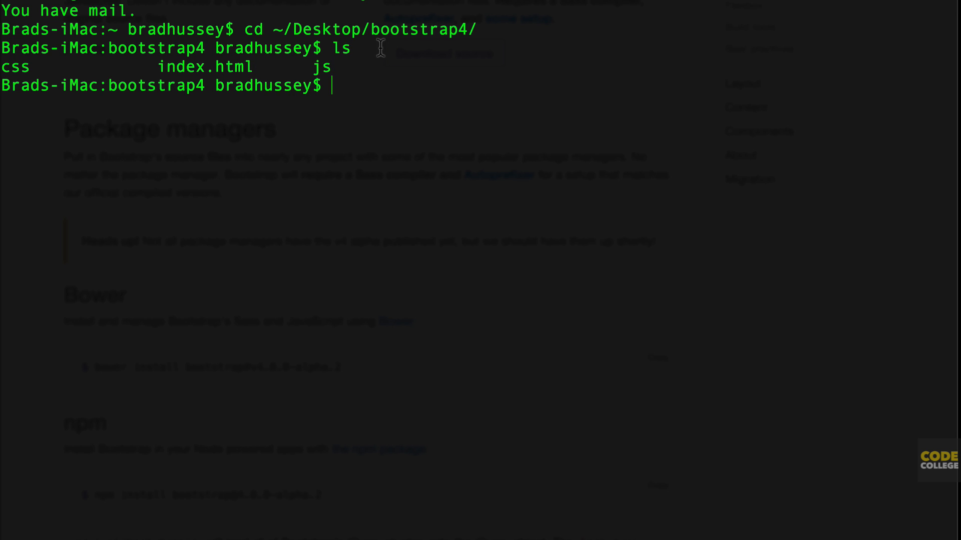
mouse_move(379, 48)
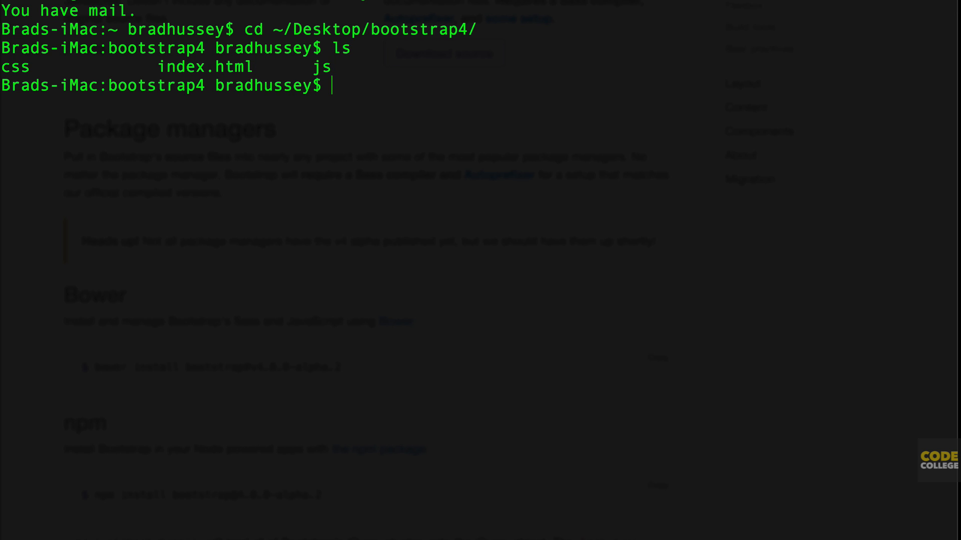
mouse_move(329, 89)
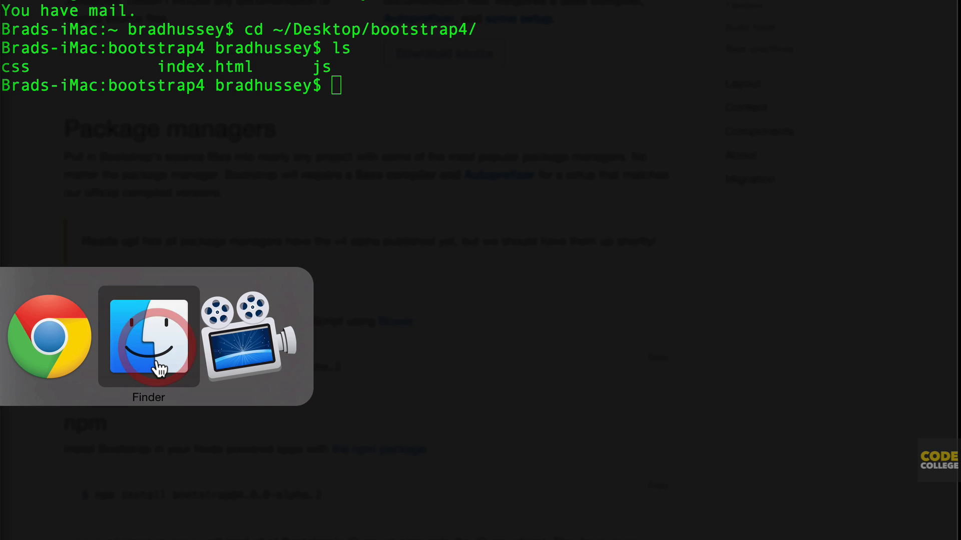
left_click(148, 338)
type("bower install bootstrap#v4.0.0-alpha.2")
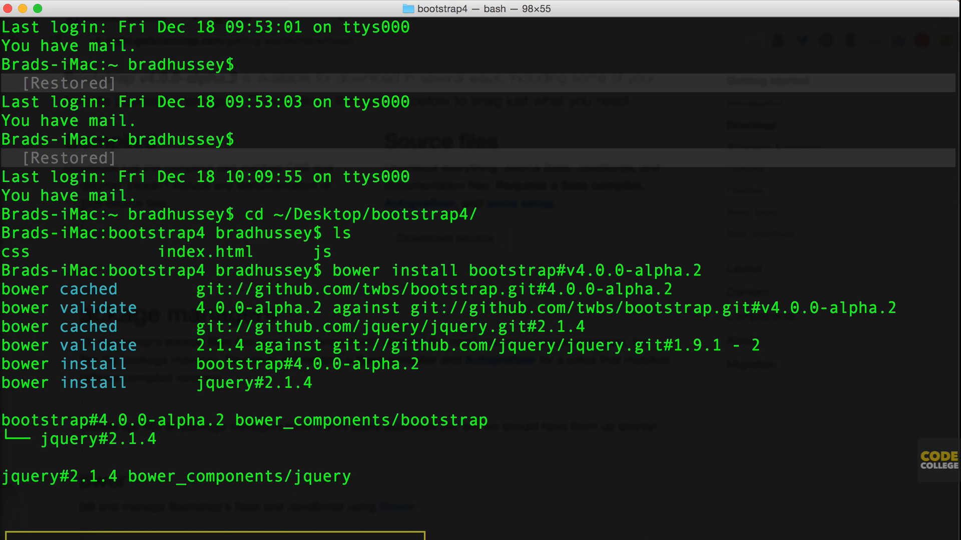
mouse_move(70, 445)
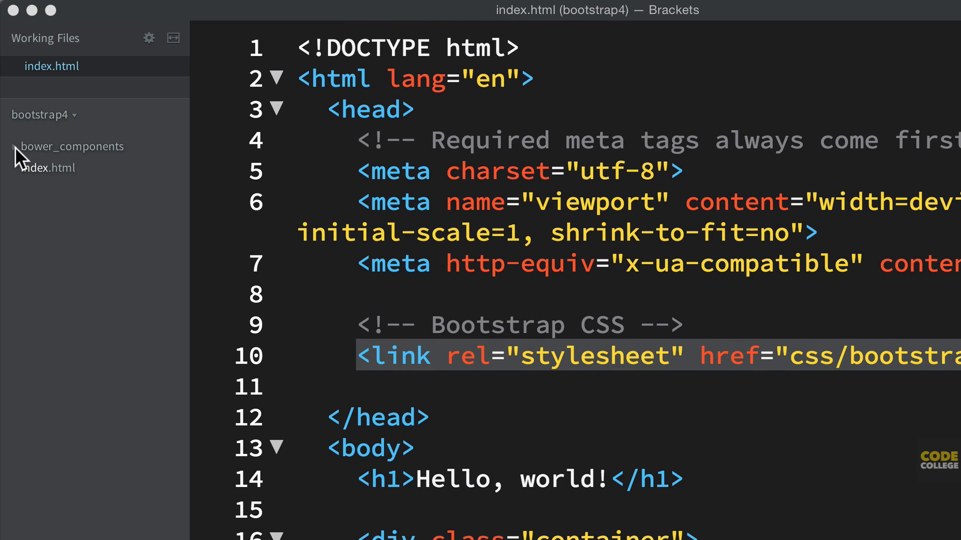
Step: Expand bower_components and bootstrap in the project tree to show dist, js and scss
left_click(17, 146)
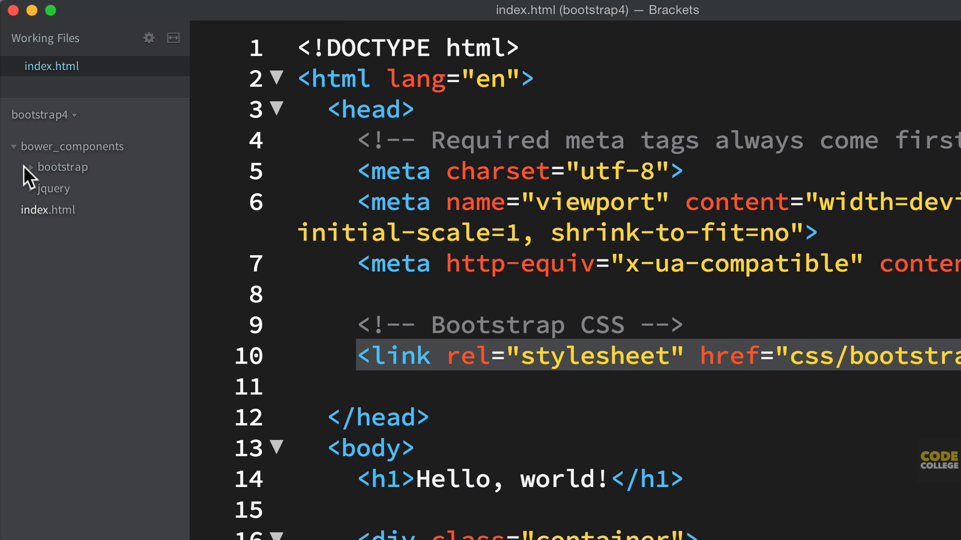
left_click(64, 167)
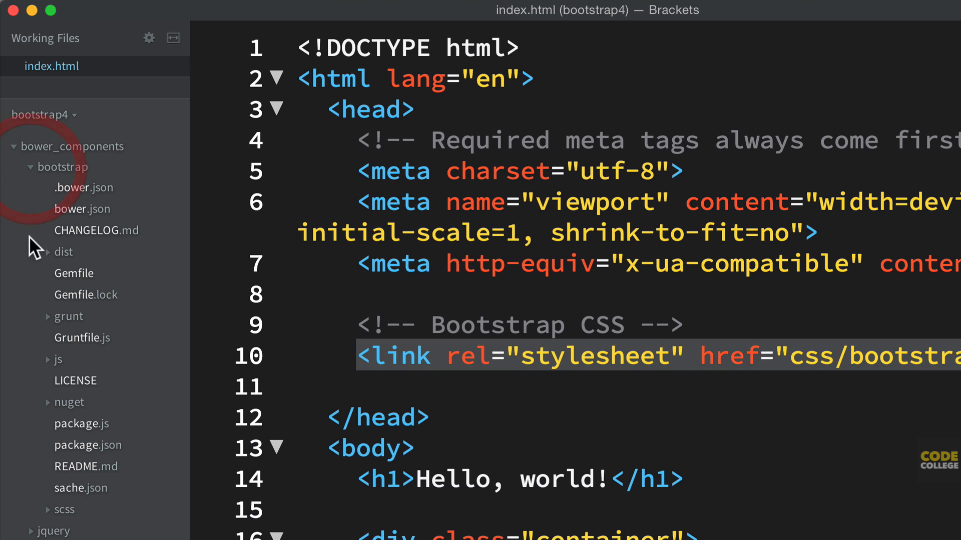
left_click(670, 356)
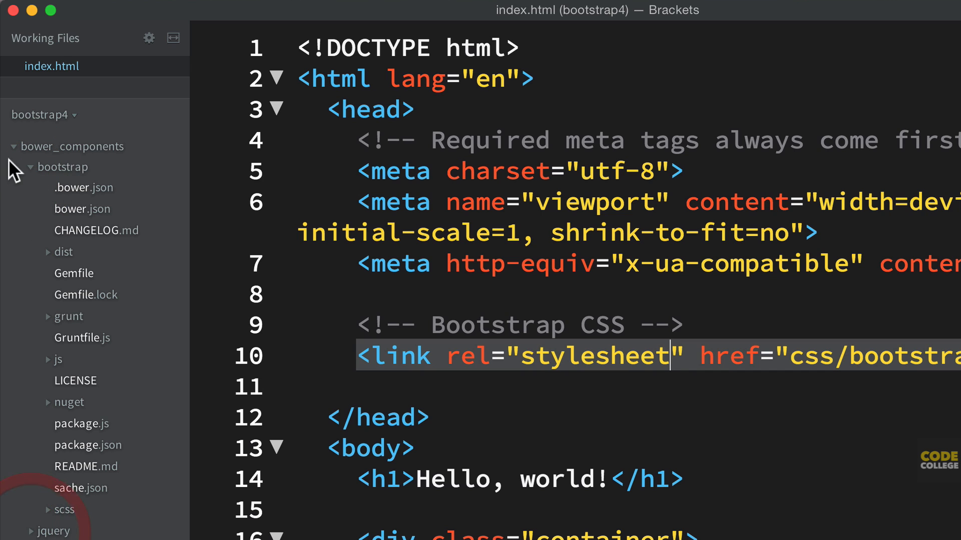
mouse_move(34, 173)
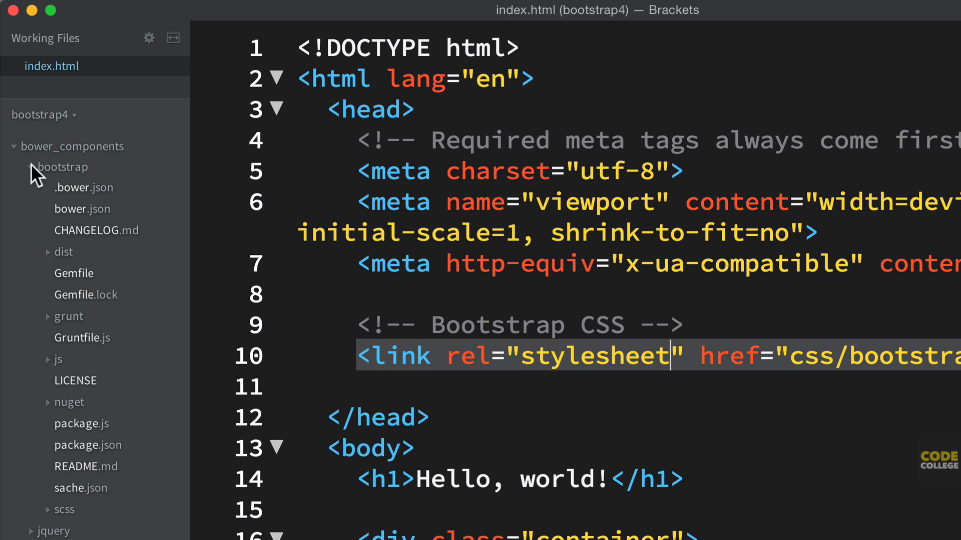
left_click(35, 167)
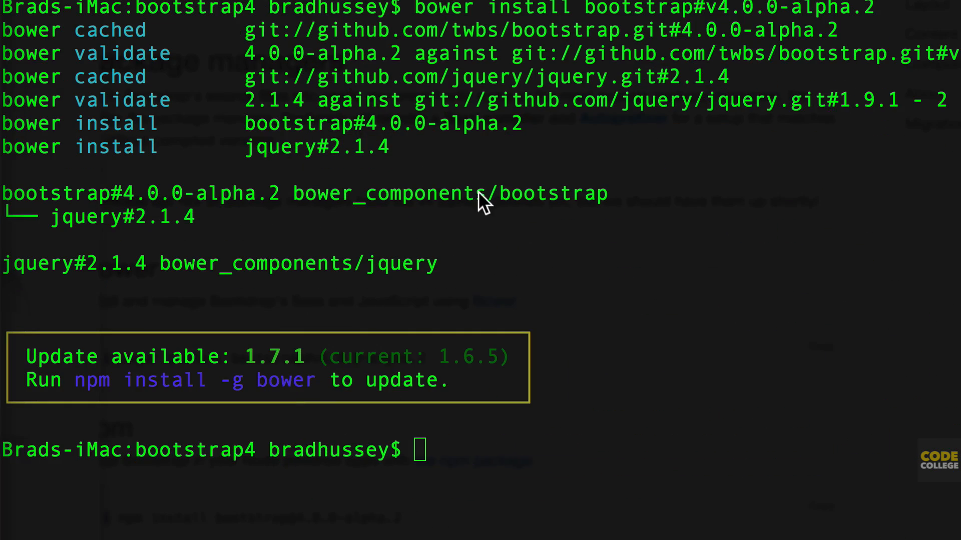
mouse_move(113, 279)
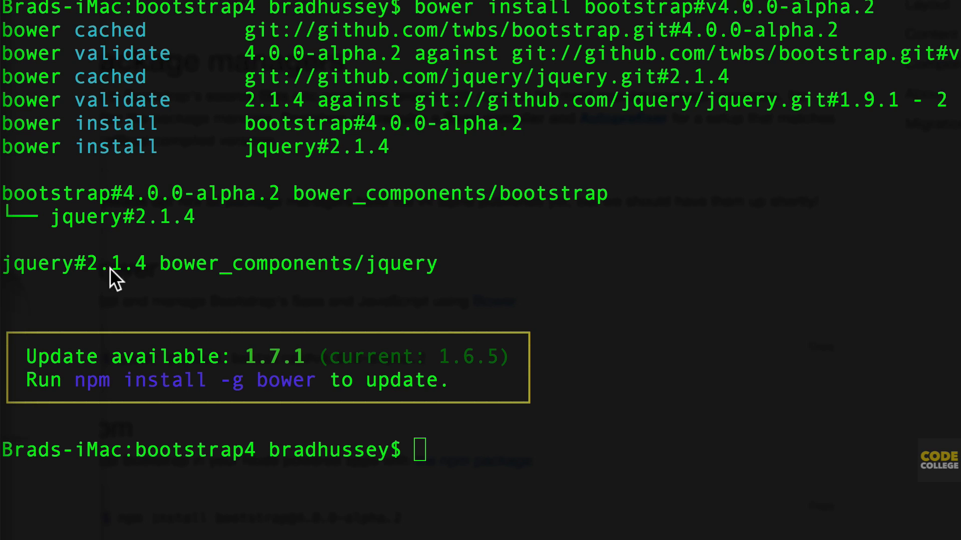
mouse_move(329, 285)
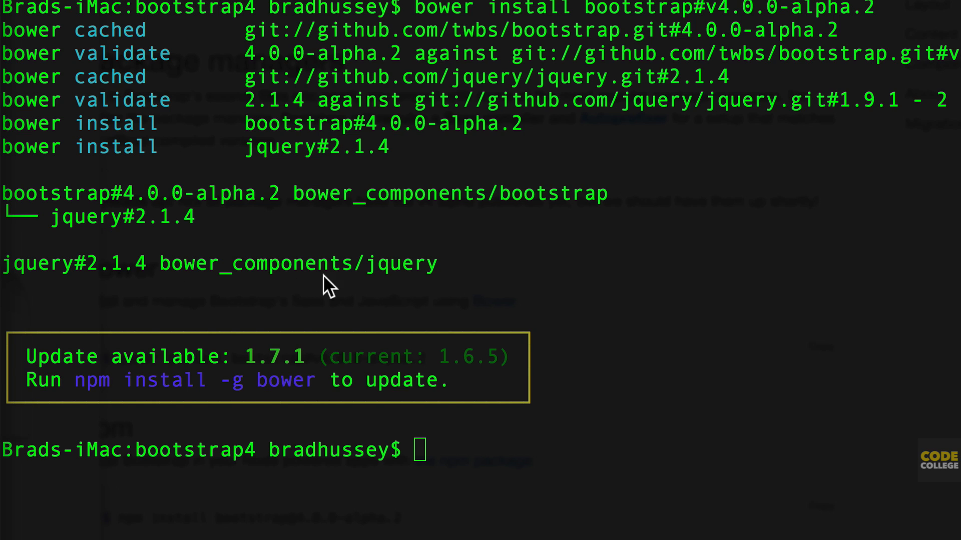
mouse_move(555, 211)
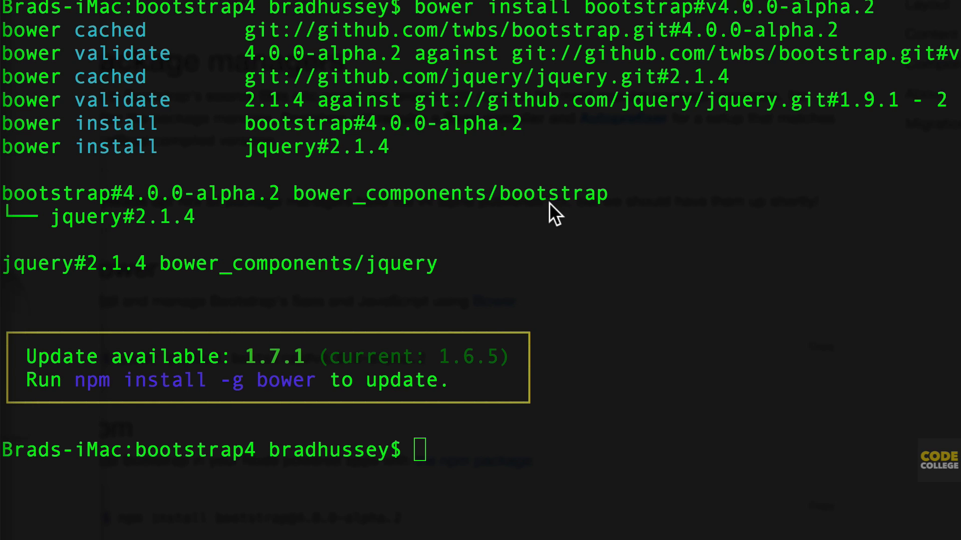
mouse_move(419, 272)
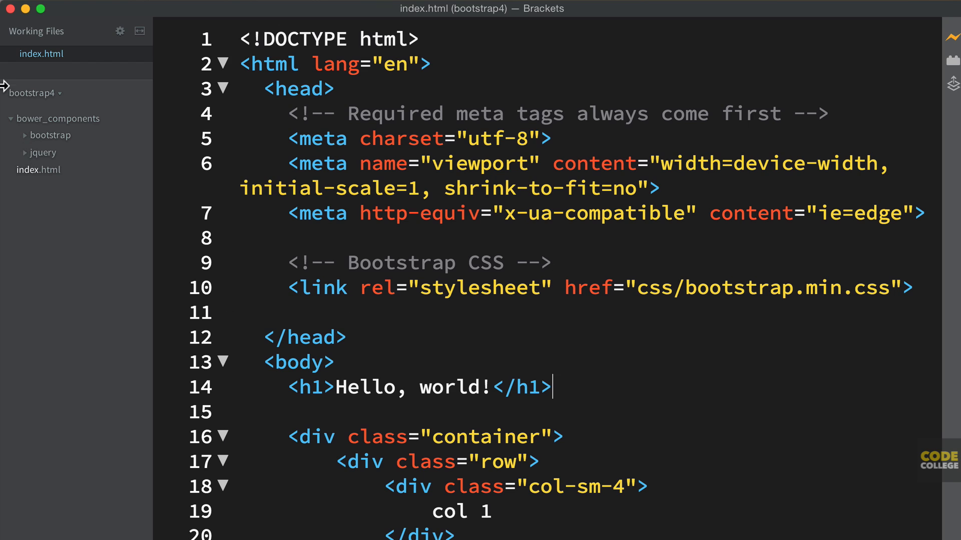
Step: Expand bootstrap > dist and set the stylesheet href to bower_components/bootstrap/dist/css/bootstrap.min.css
left_click(51, 135)
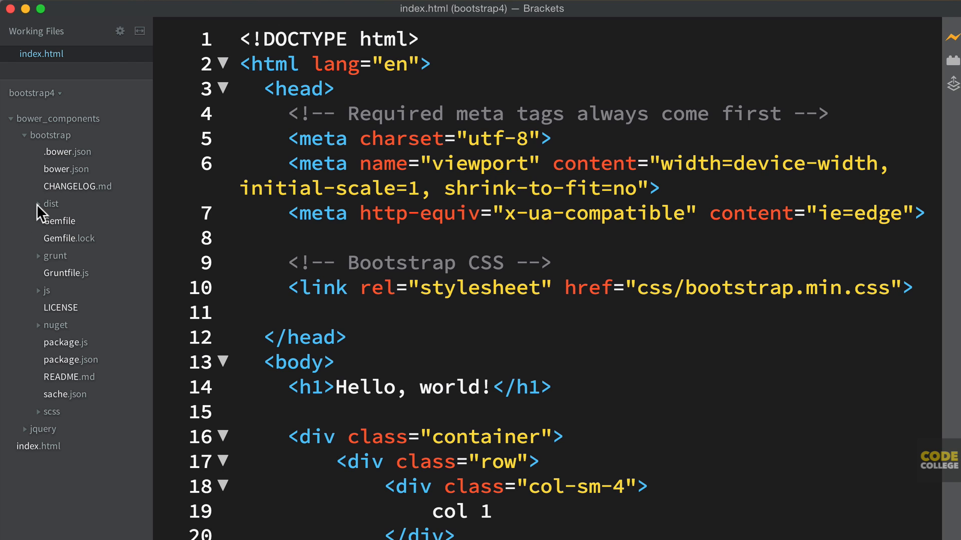
left_click(49, 205)
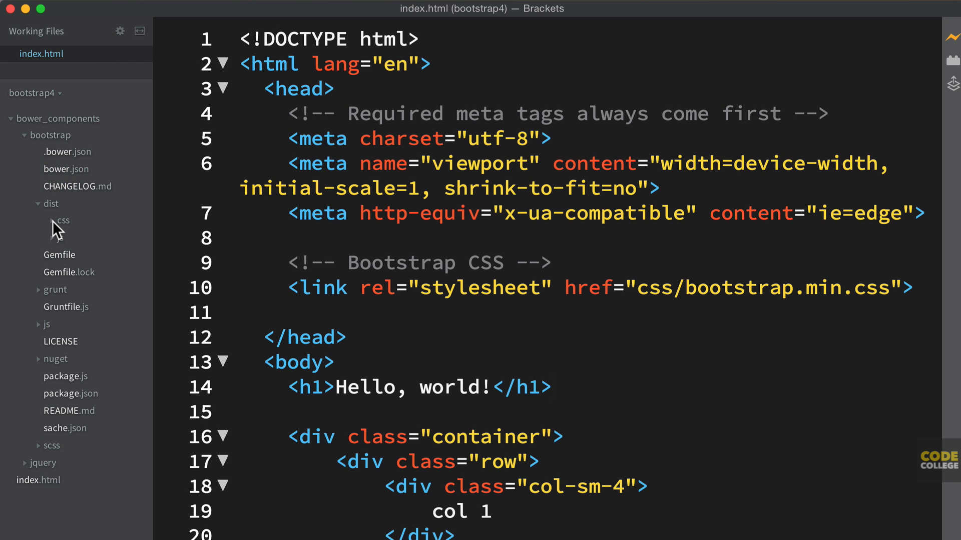
left_click(503, 262)
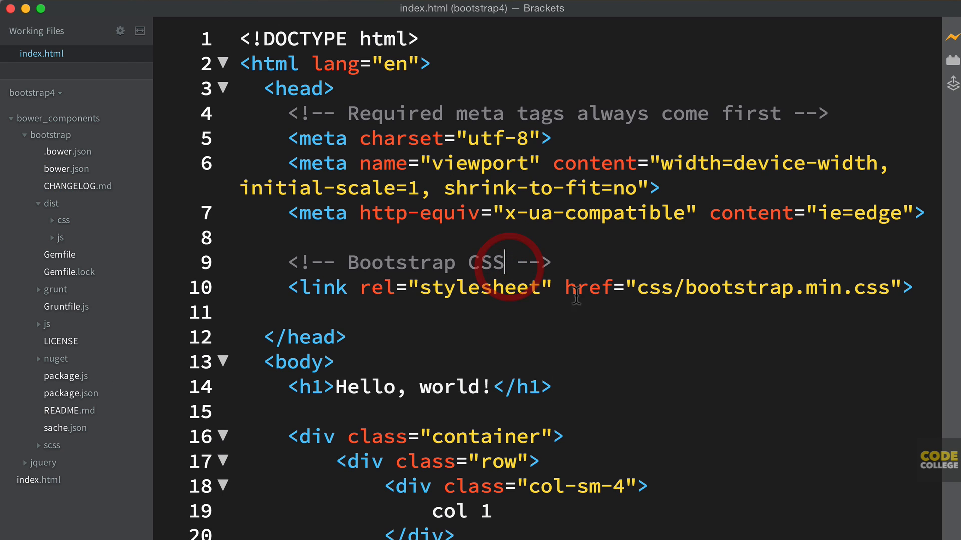
double_click(655, 288)
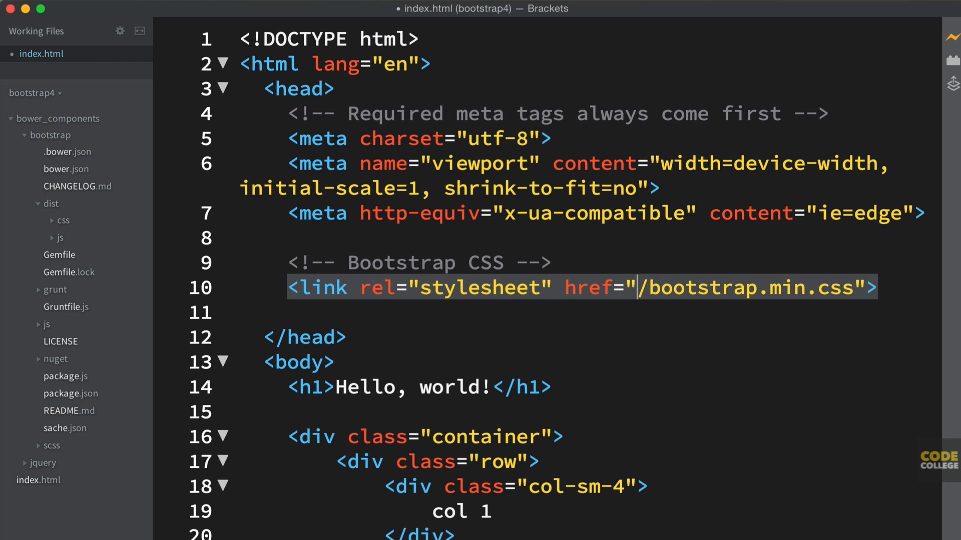
type("bower_components/bootstrap")
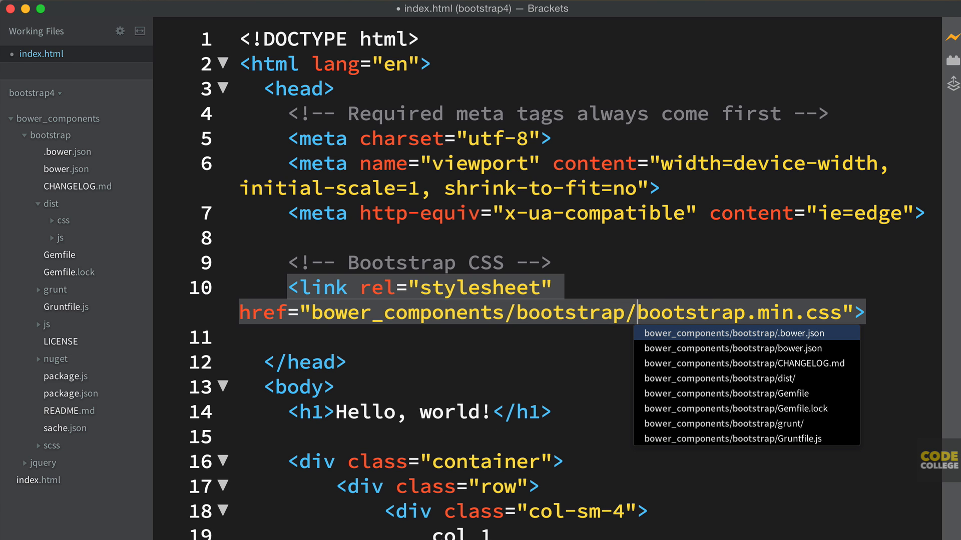
mouse_move(840, 398)
type("dist/css/")
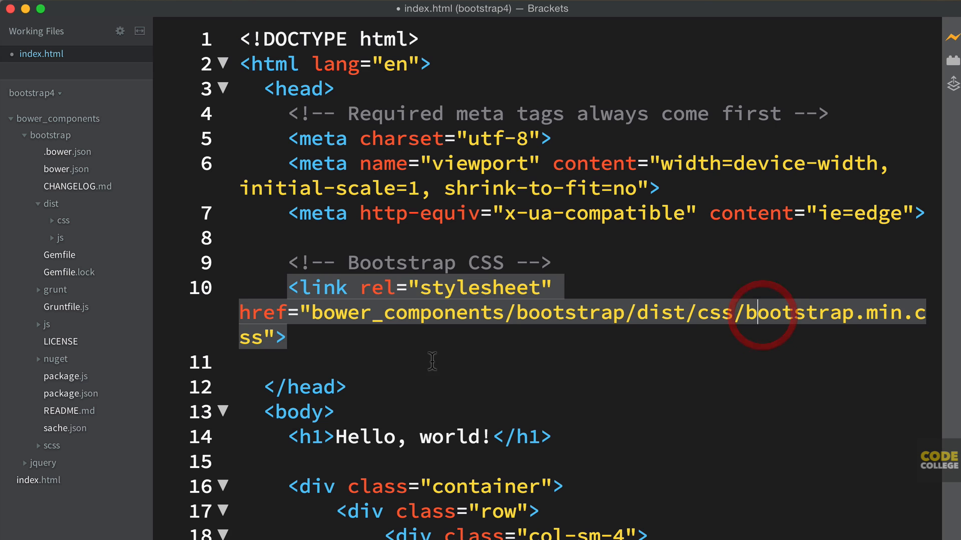
scroll("down", 3)
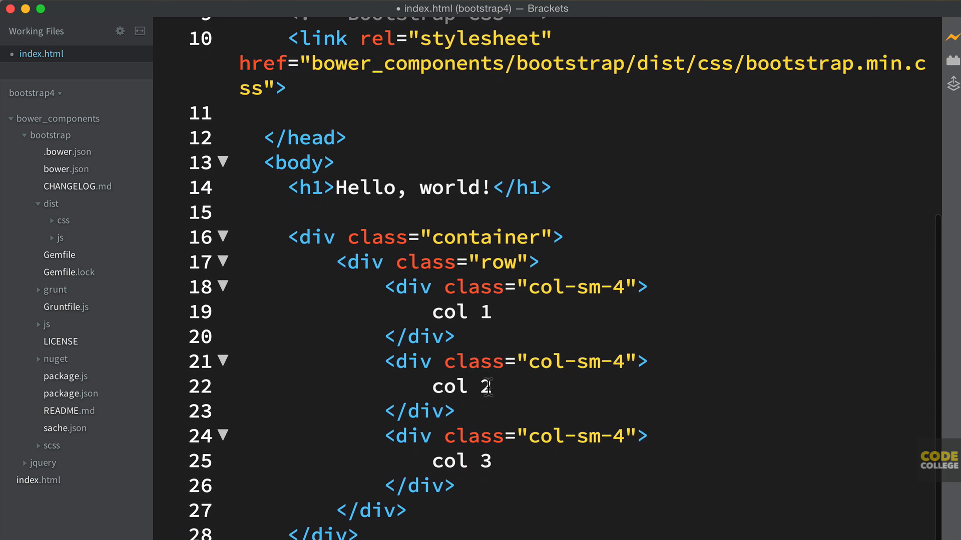
Step: Set the script src to bower_components/bootstrap/dist/js/bootstrap.min.js via code hints
scroll("down", 3)
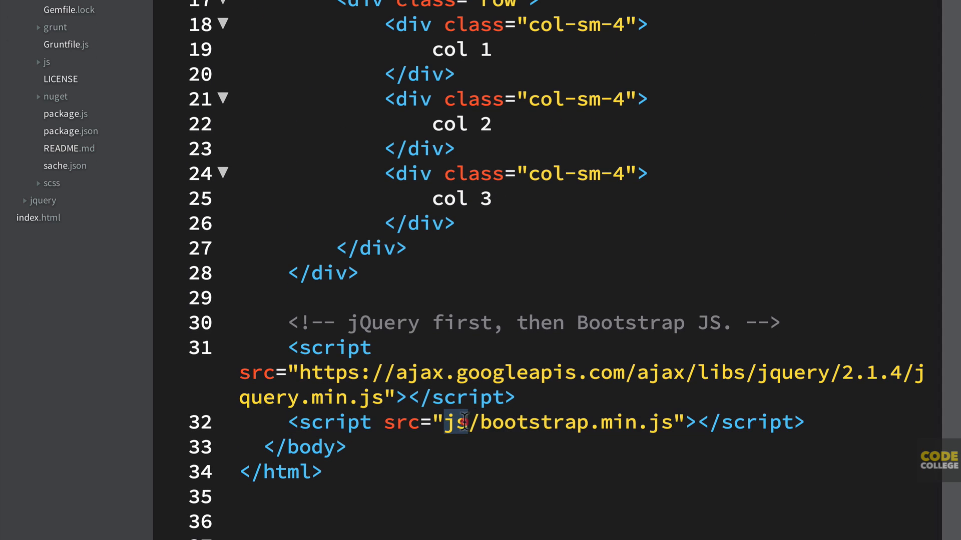
type("bower_component")
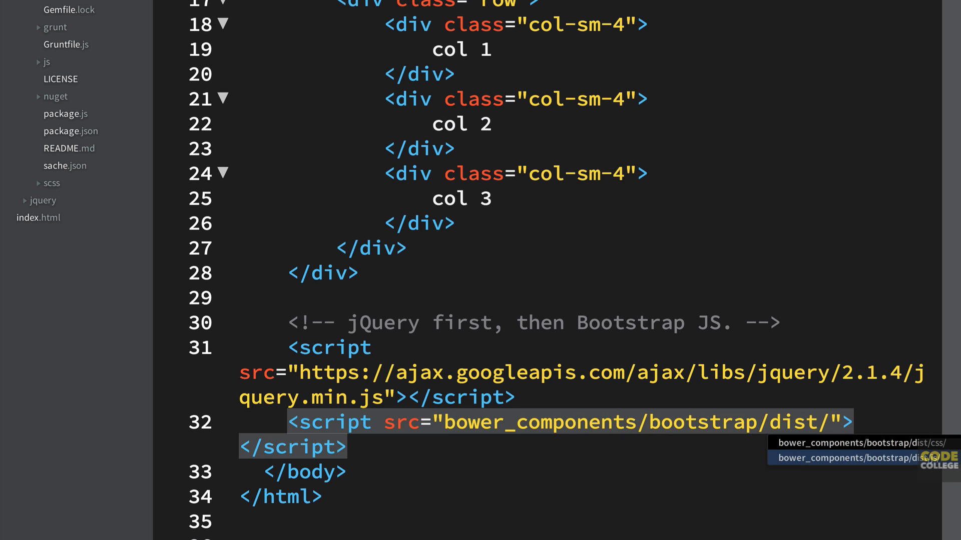
left_click(845, 458)
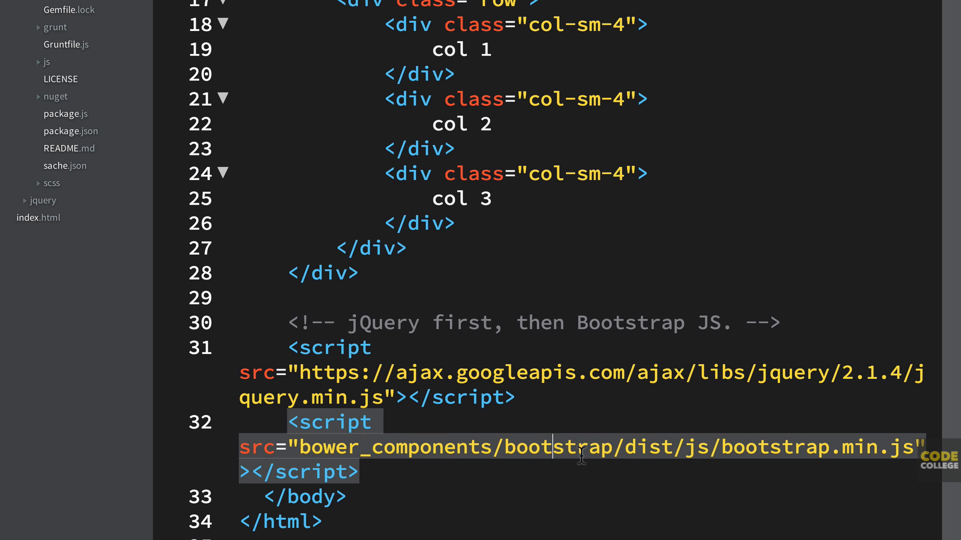
double_click(552, 447)
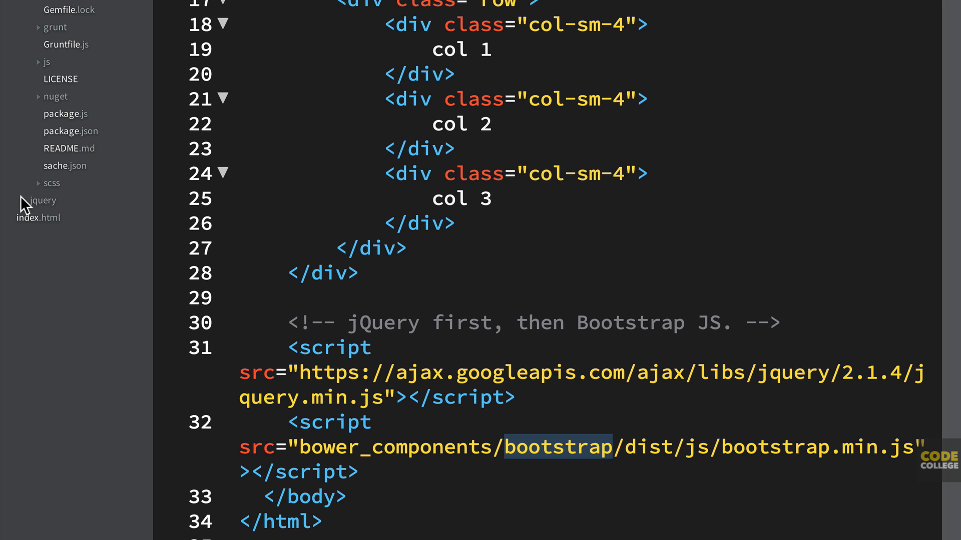
Step: Expand jquery > dist in the sidebar to reveal jQuery's dist files
left_click(42, 200)
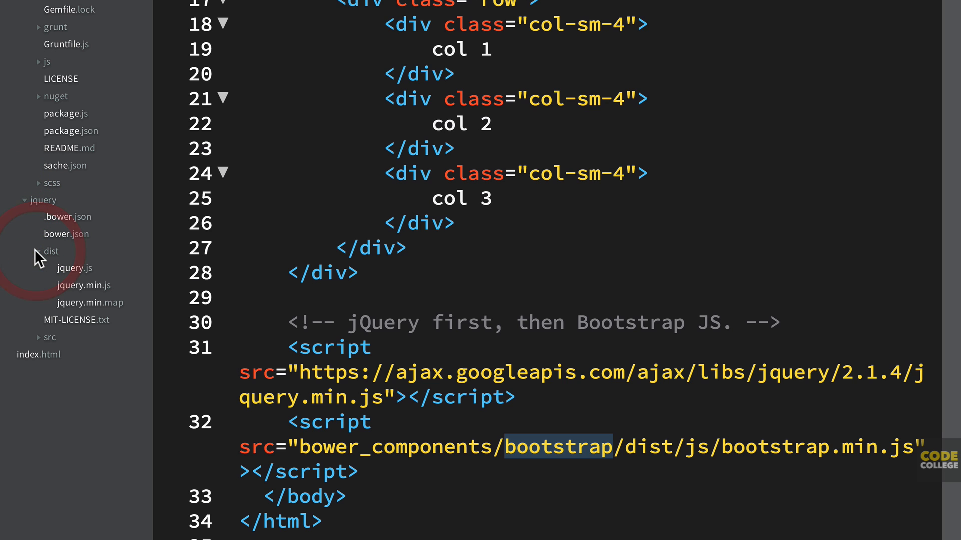
left_click(74, 268)
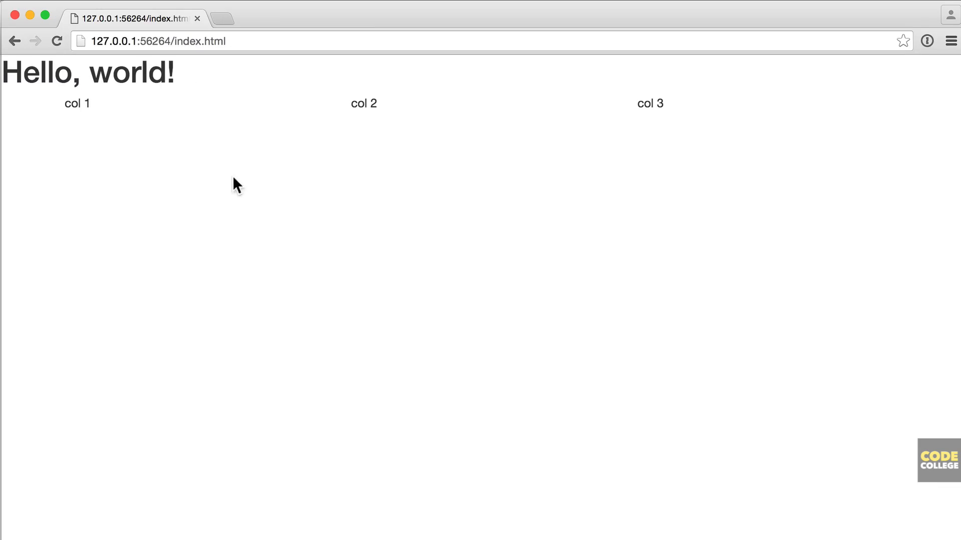
mouse_move(176, 144)
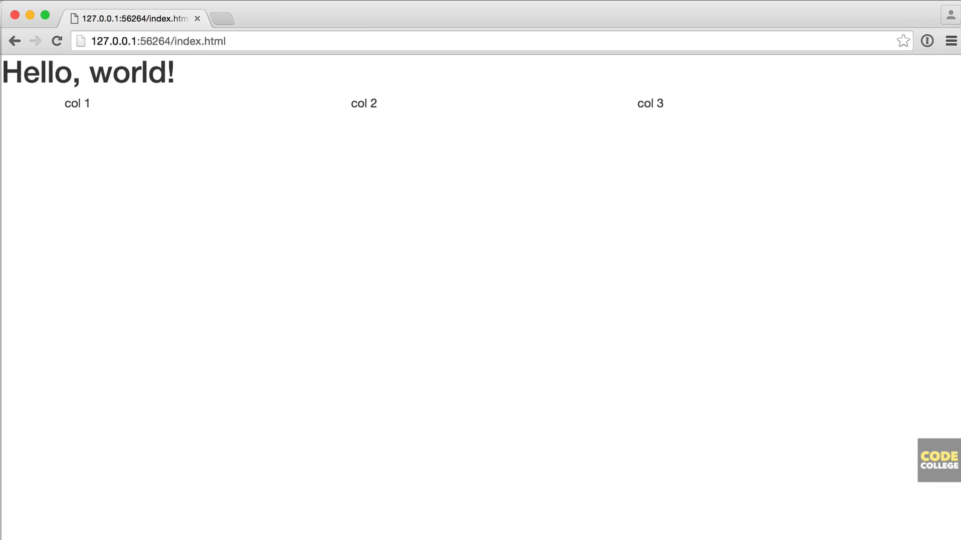
mouse_move(298, 267)
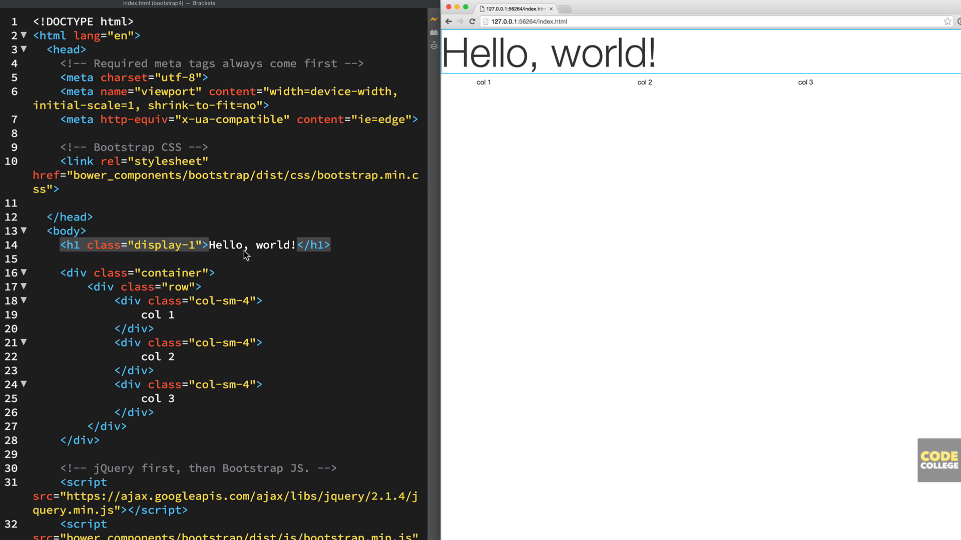
mouse_move(288, 257)
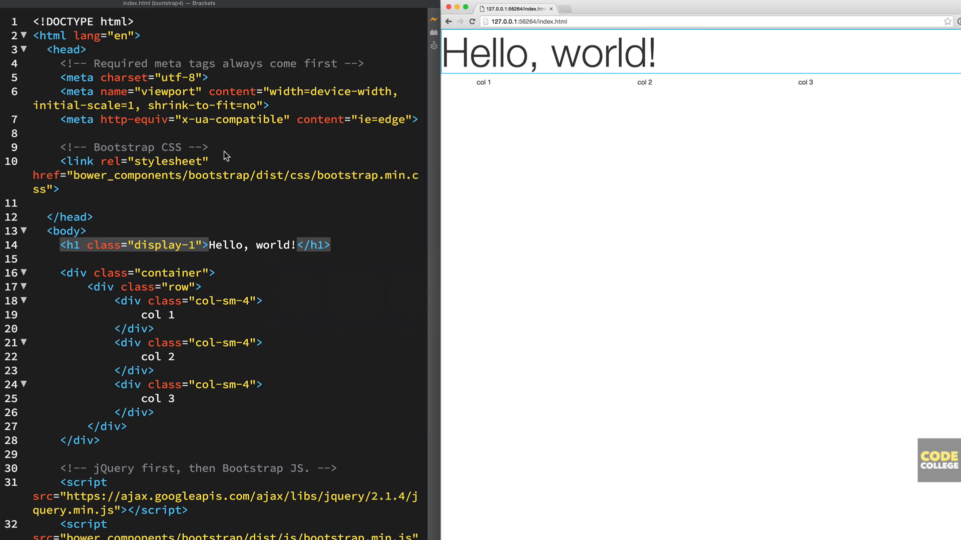
mouse_move(430, 330)
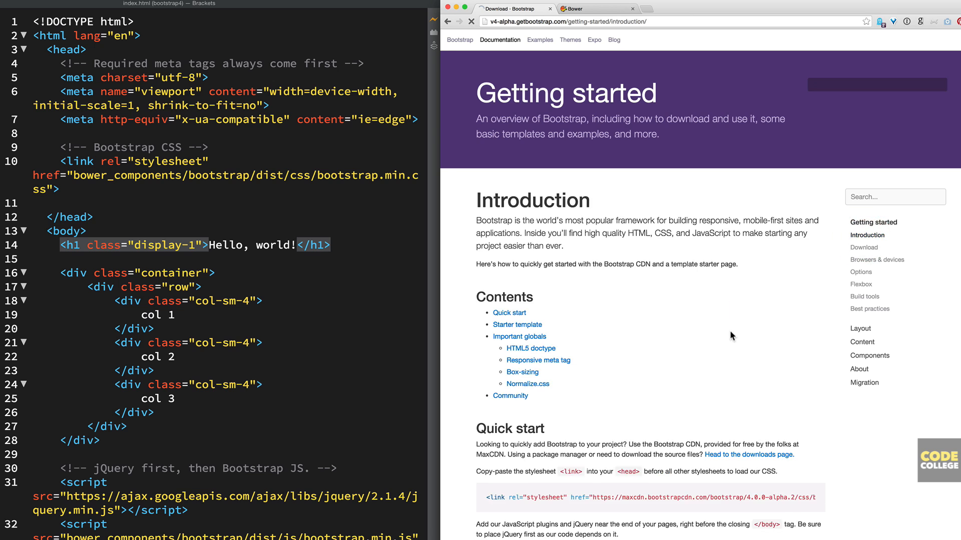
Step: Go to the Bootstrap docs Download page and scroll to the Bower and npm install commands
scroll("down", 3)
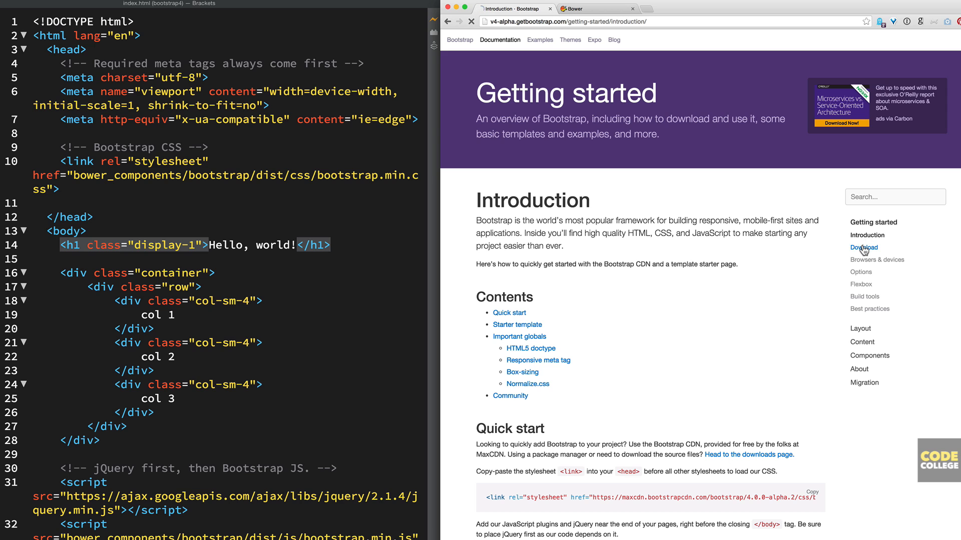
left_click(863, 247)
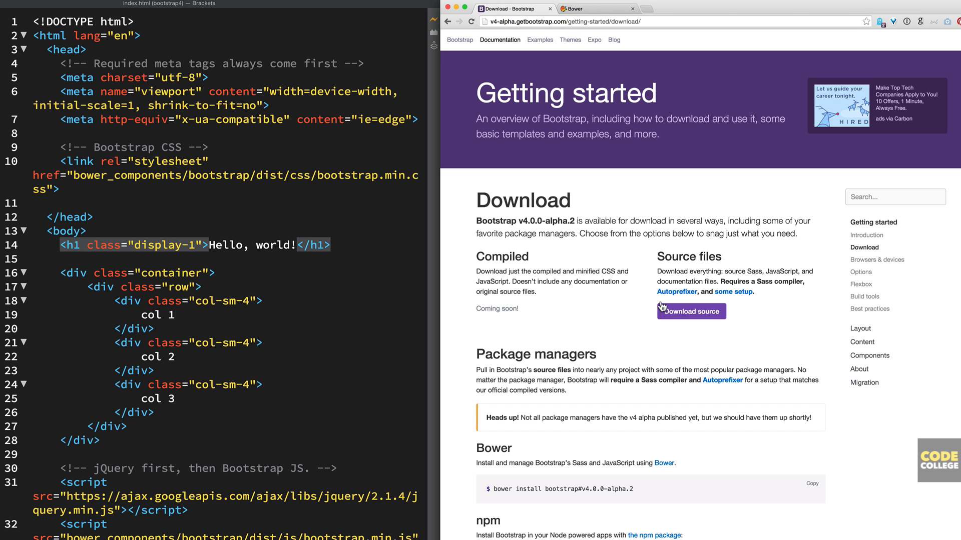
scroll("down", 3)
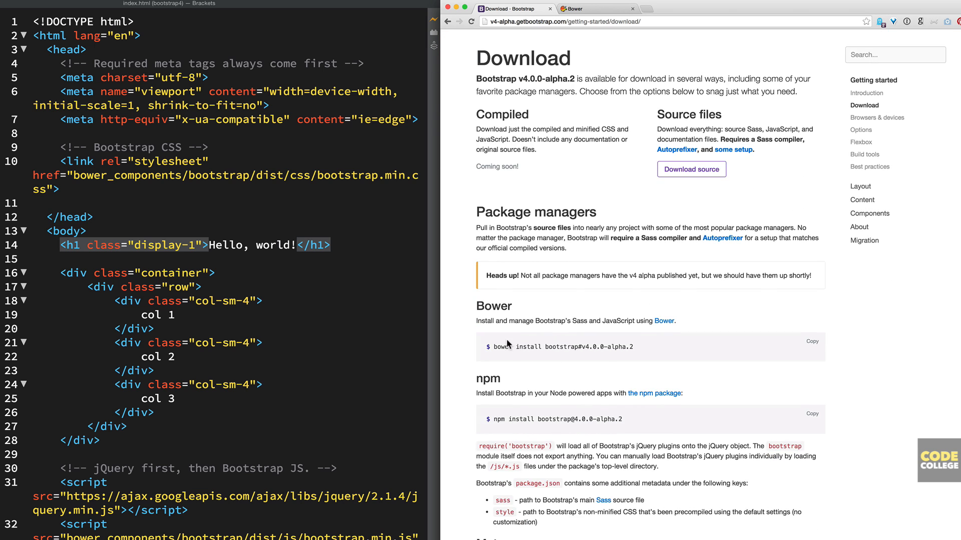
mouse_move(703, 360)
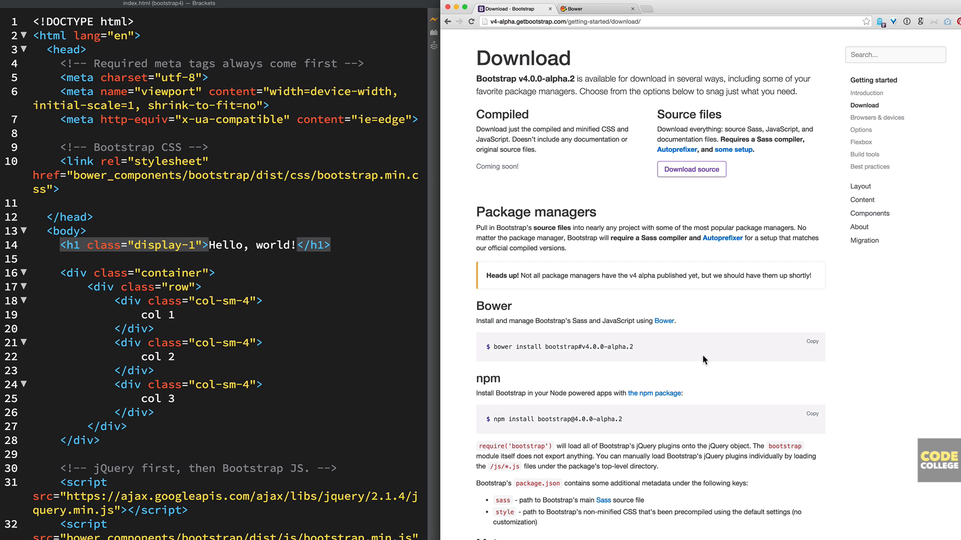